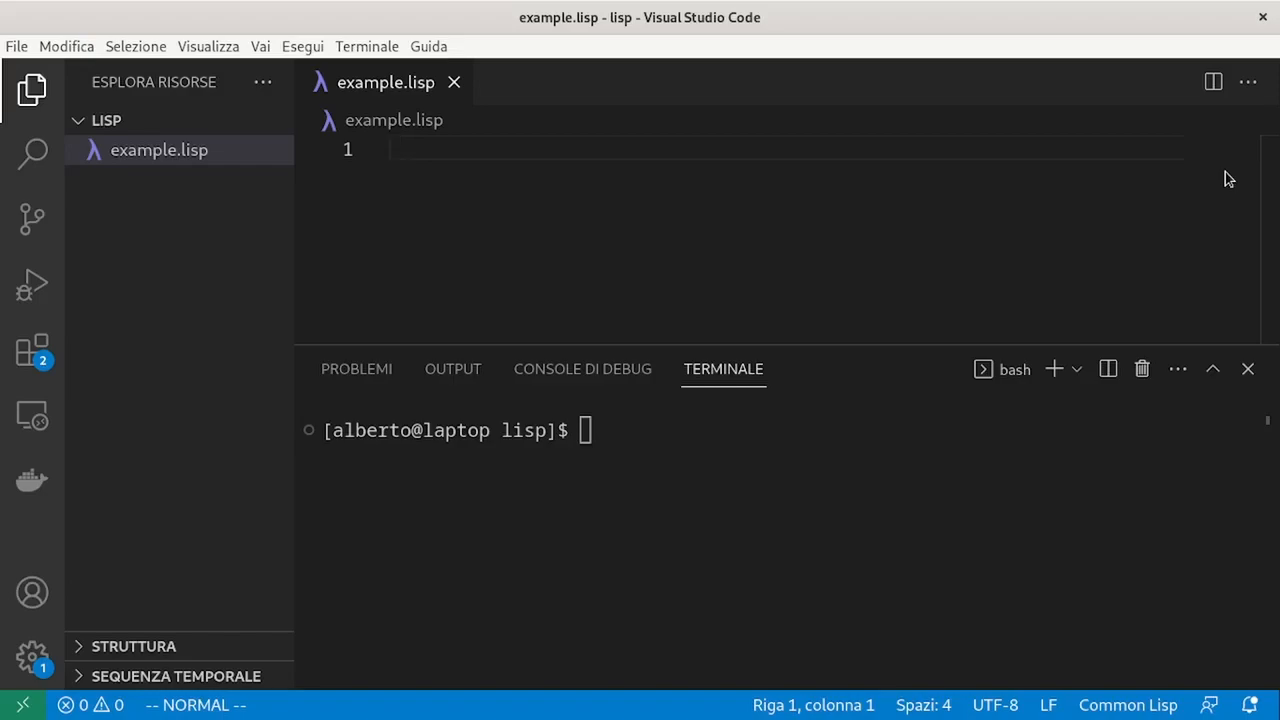
Write read-number's prompt: format "Write a number: " followed by finish-output.
click(394, 148)
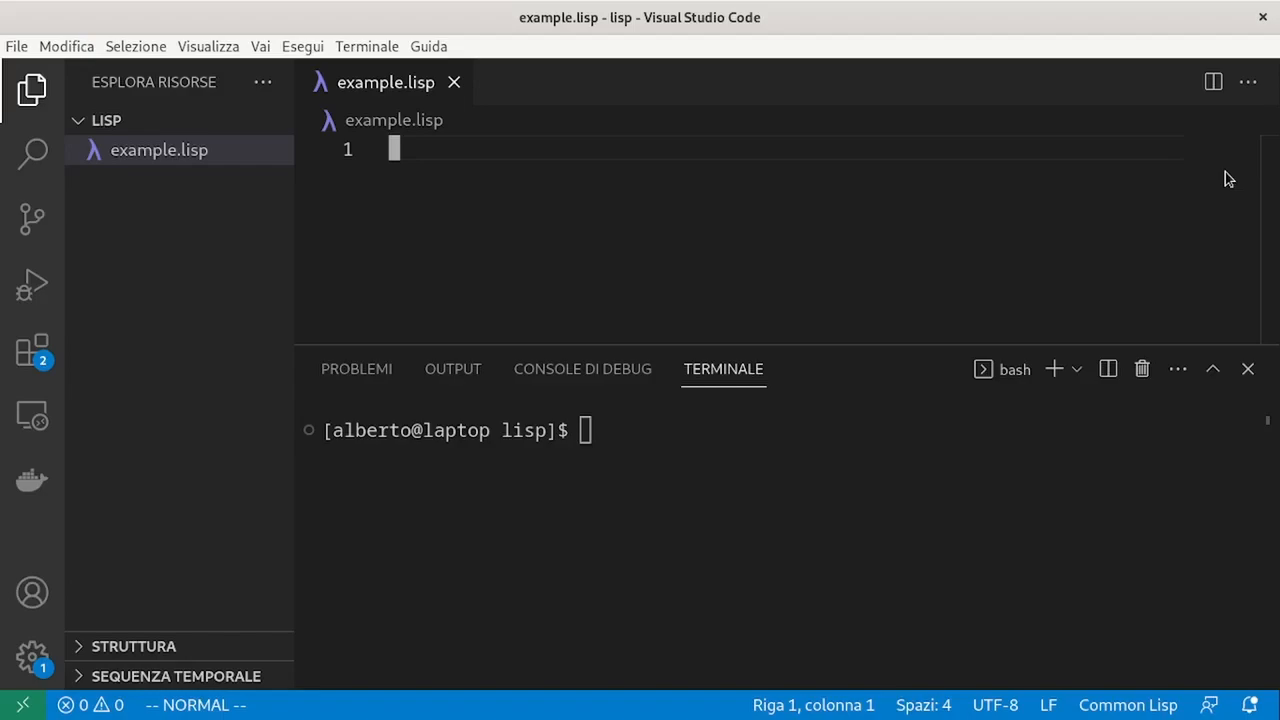
text((defun read-number ()
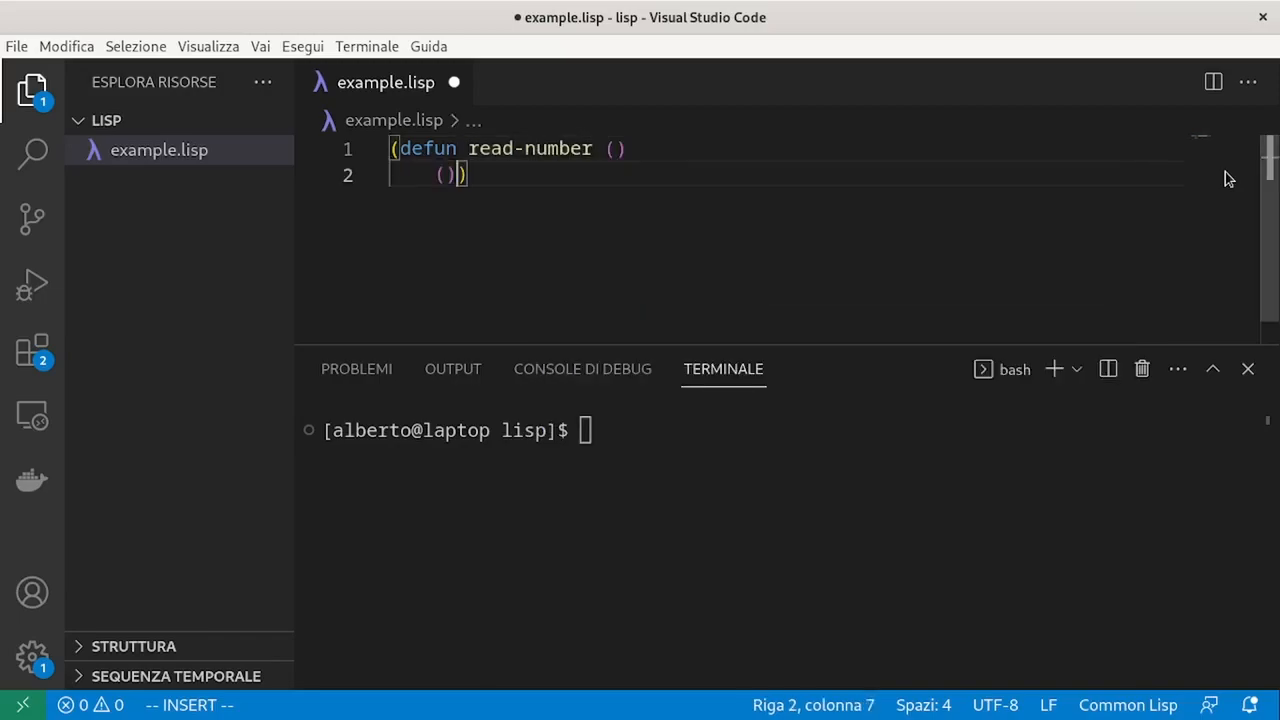
text(format t ")
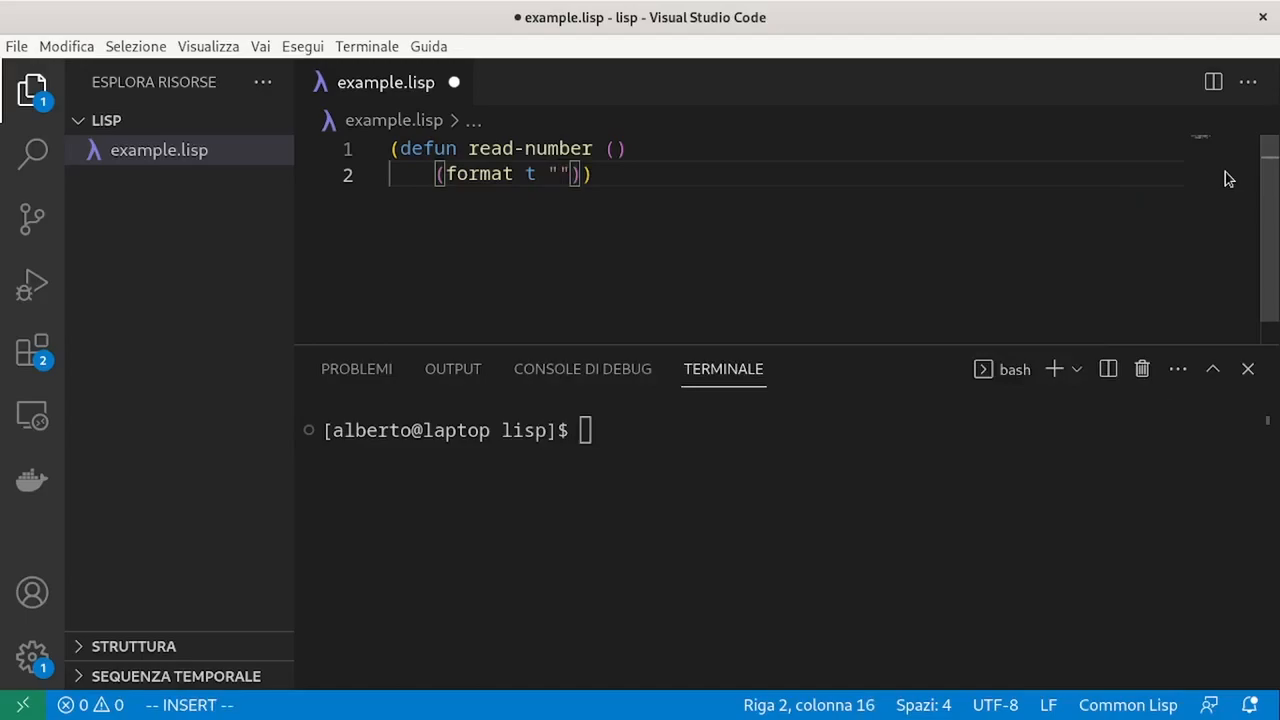
text(w)
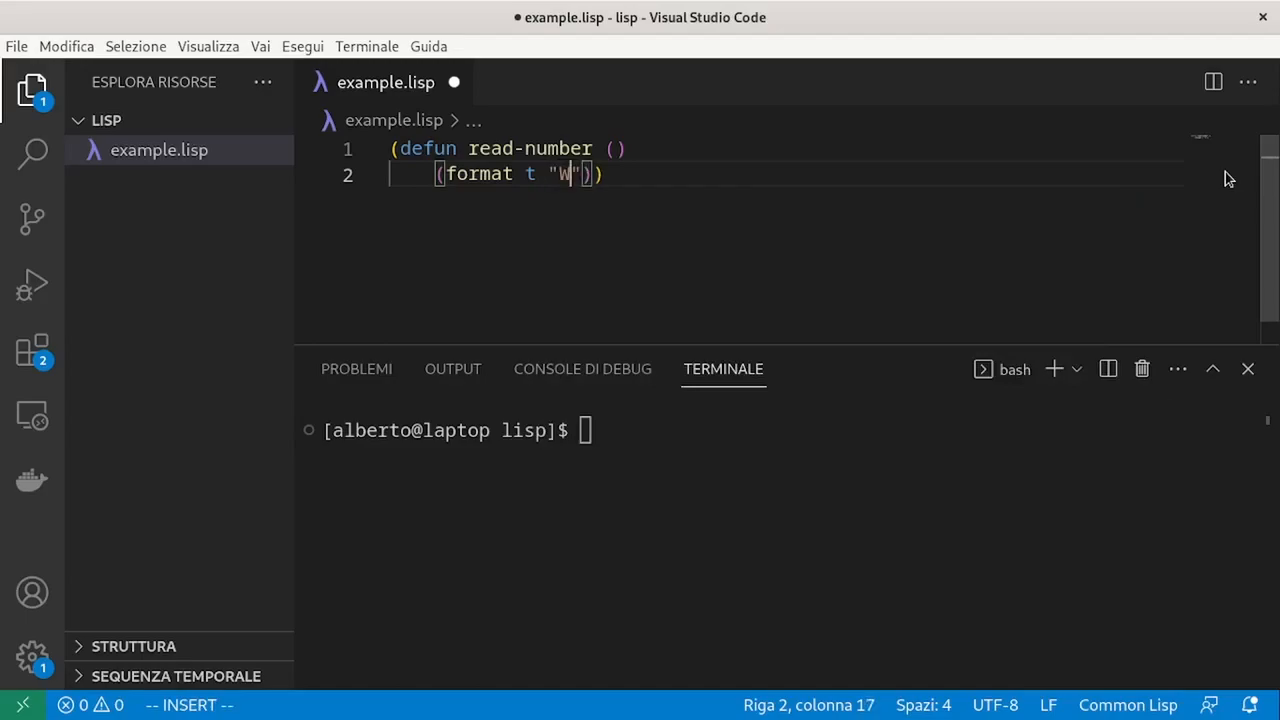
text(rite a number:)
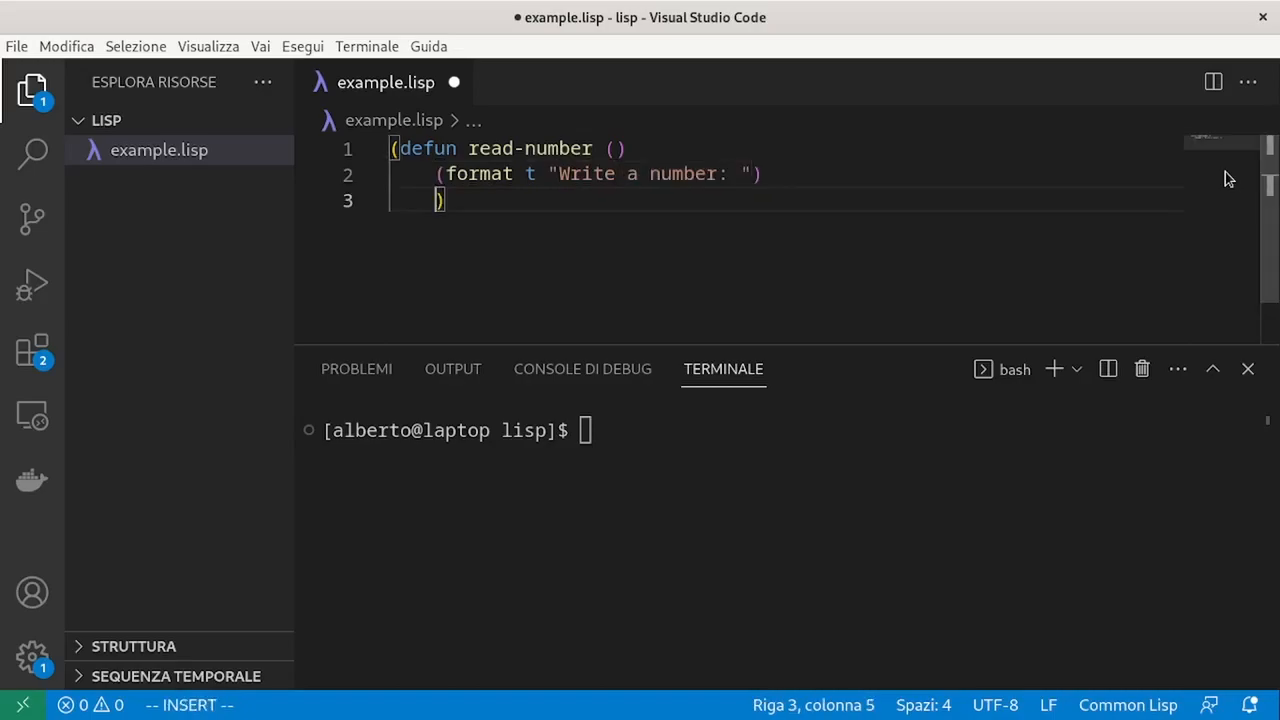
text(()
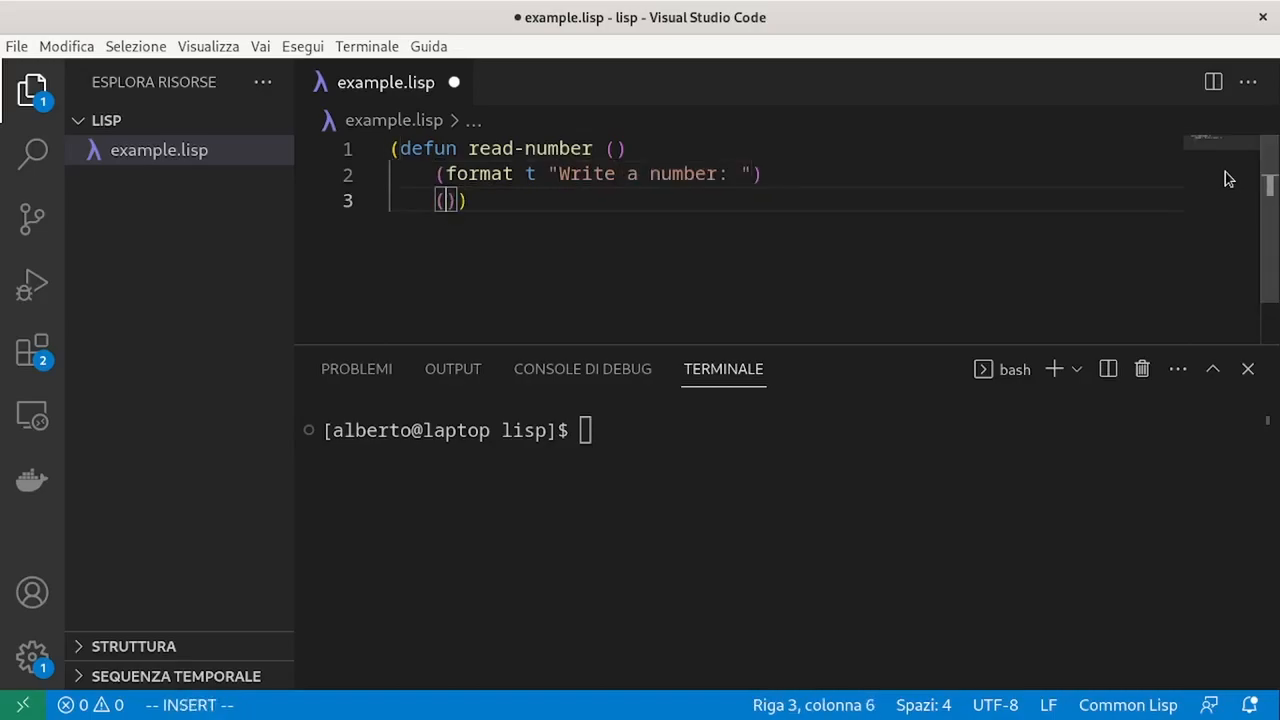
text(finish-output)
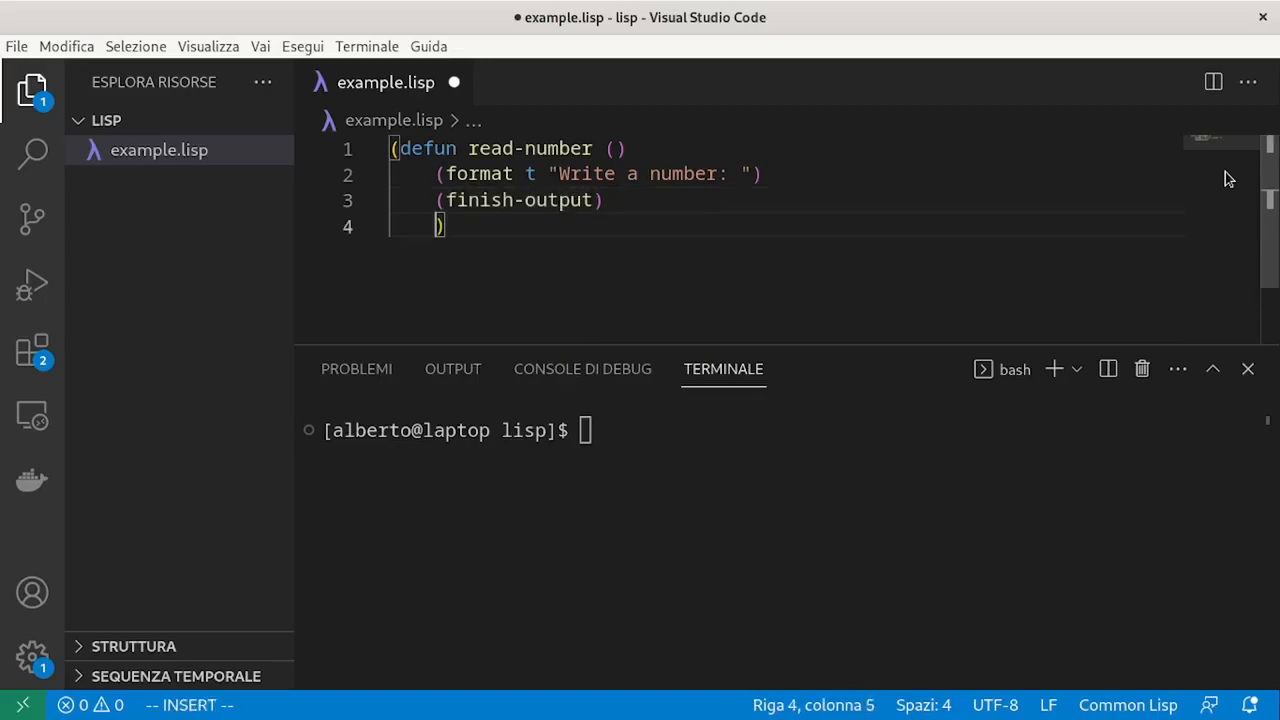
Finish read-number with parse-integer of read-line and save example.lisp.
text((parse-integer)
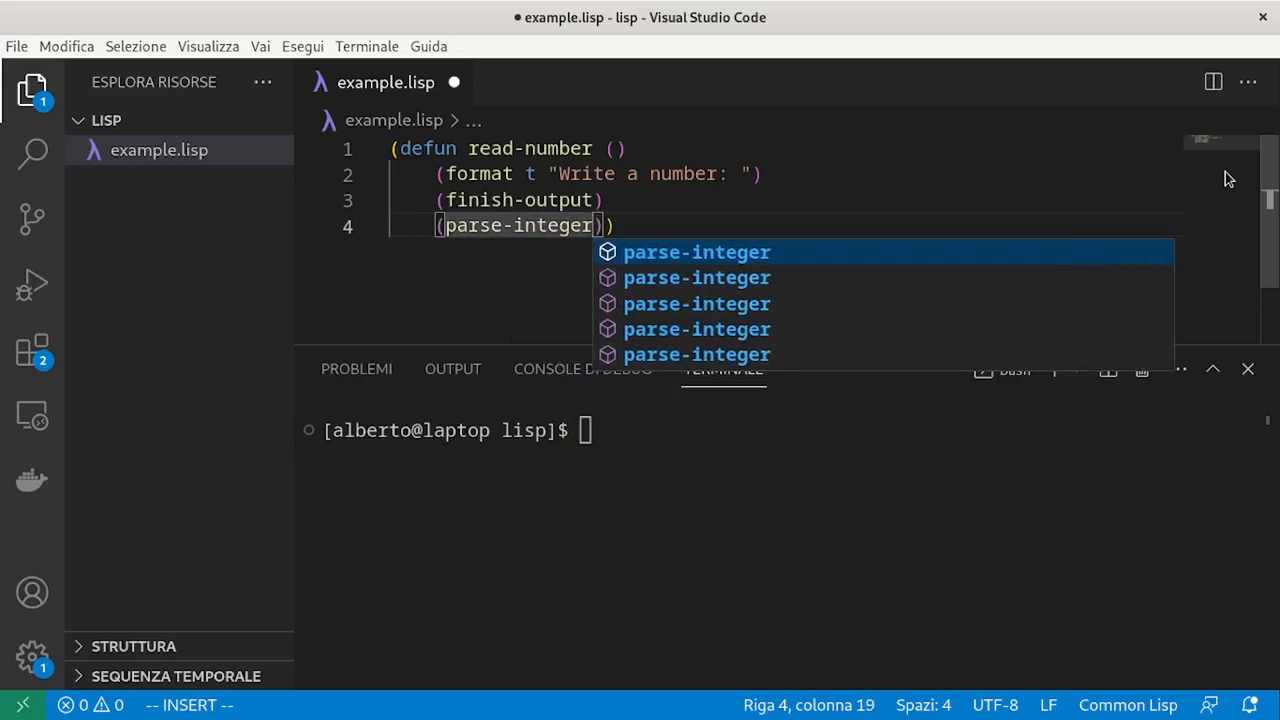
text((r)
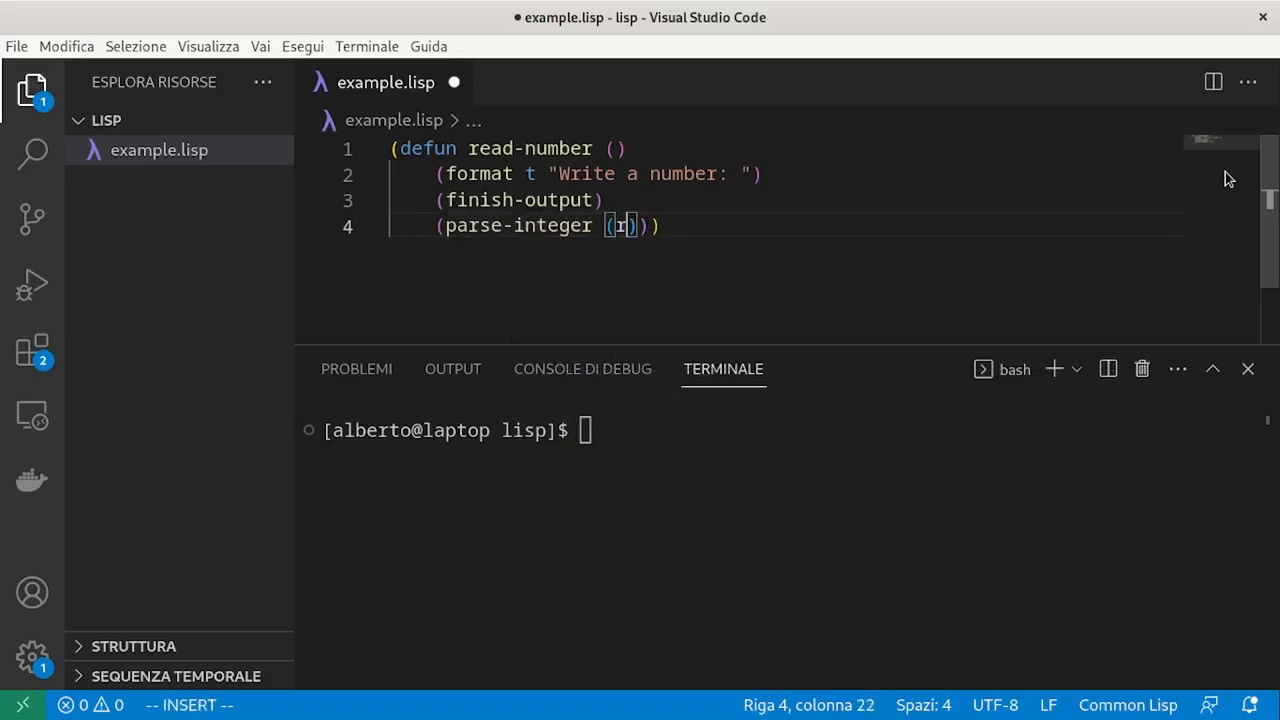
text(ead-line)
click(190, 704)
text(:w)
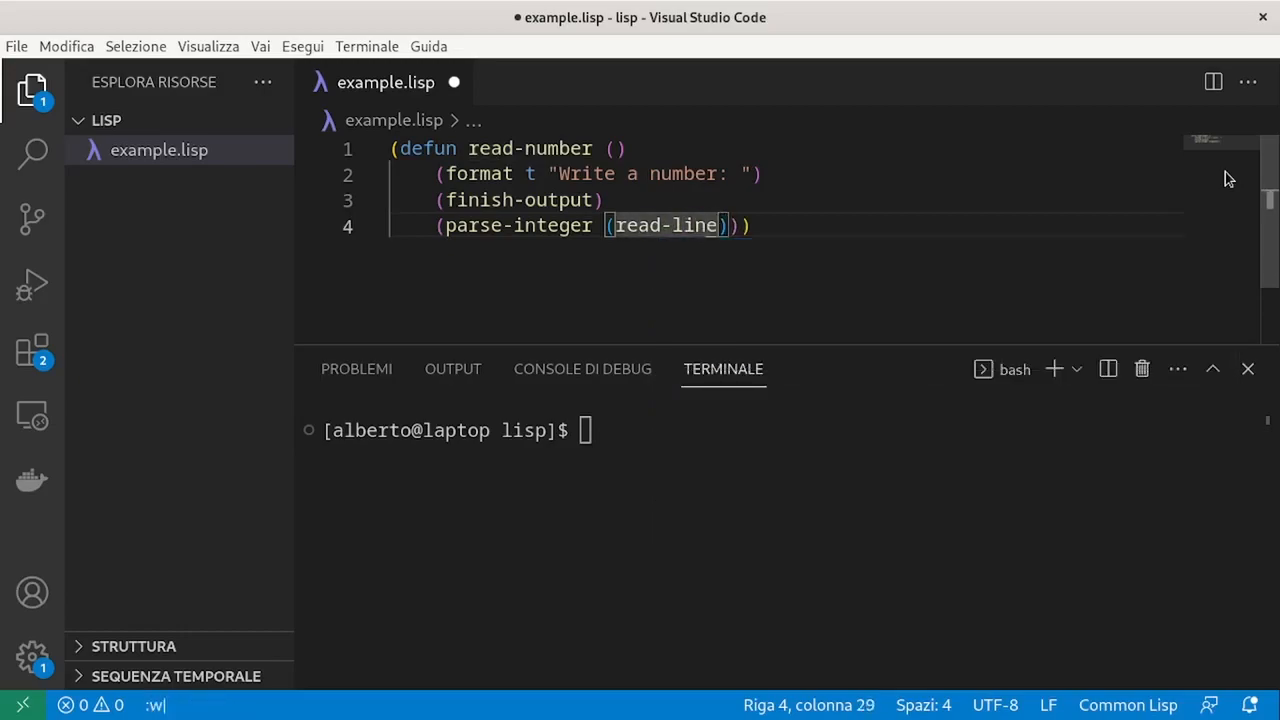
key(ctrl+s)
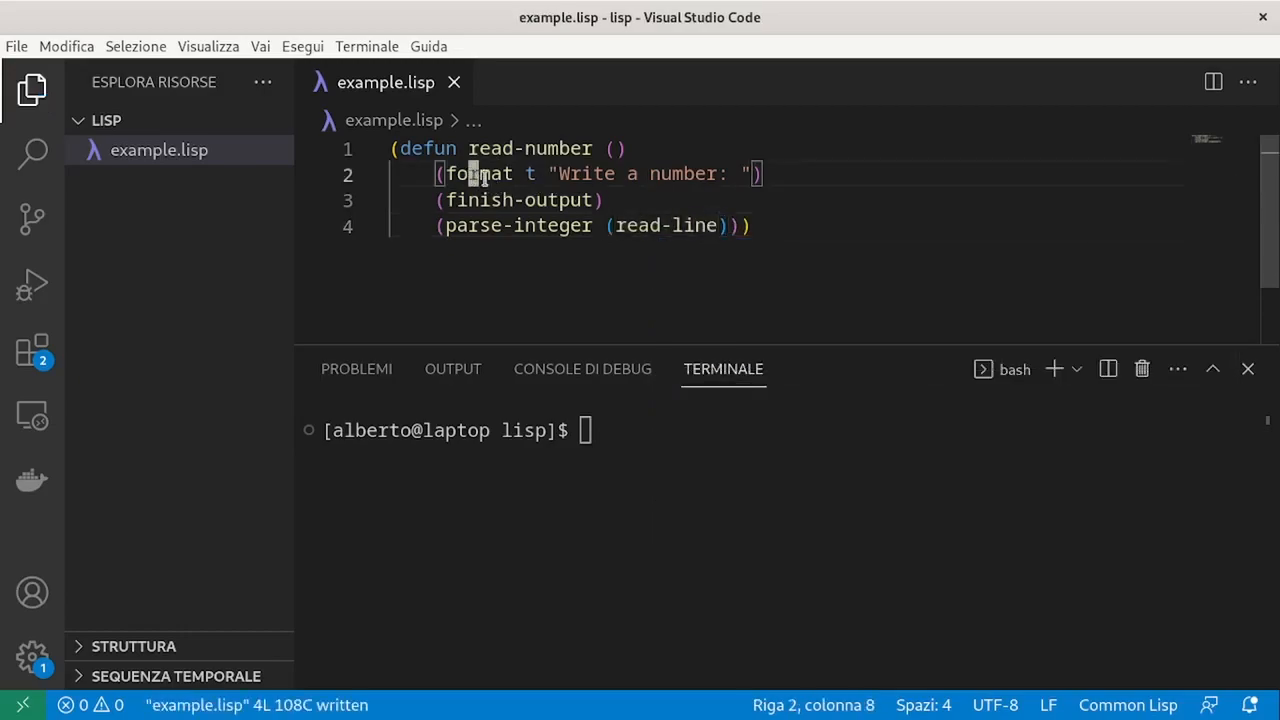
drag(470, 172, 690, 172)
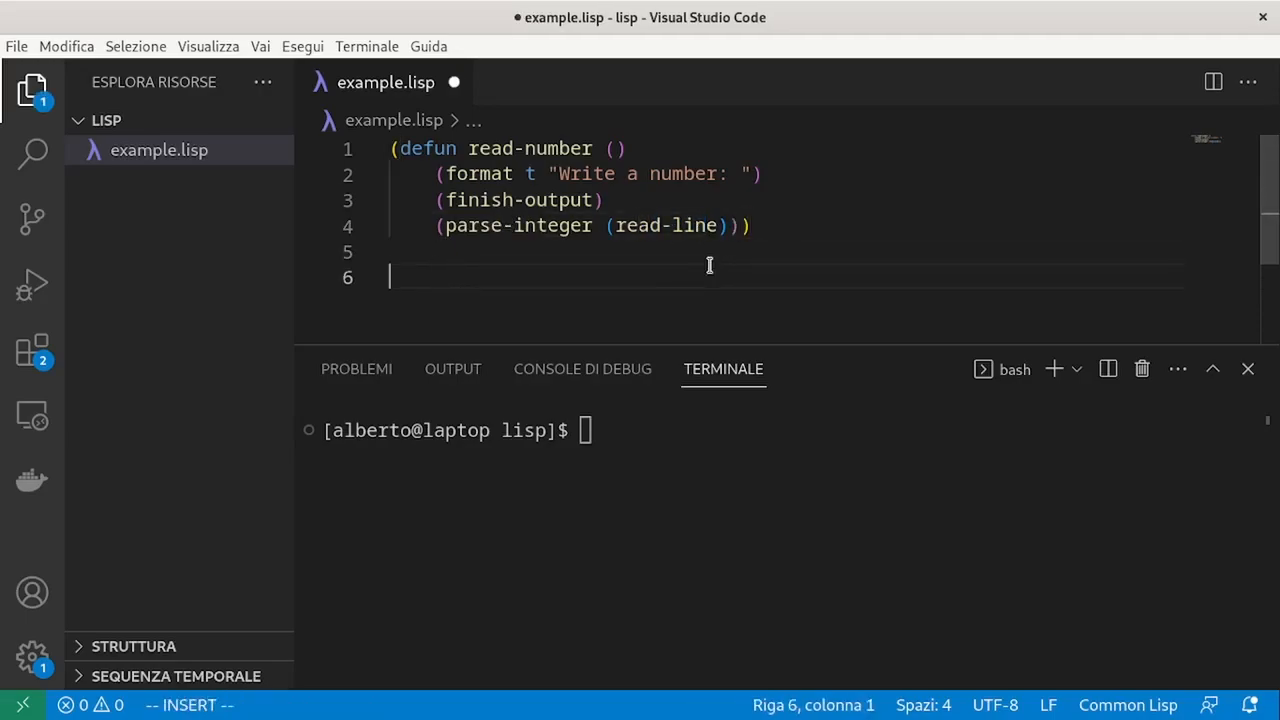
Define read-and-sum taking n and open a let binding total to 0.
text(()
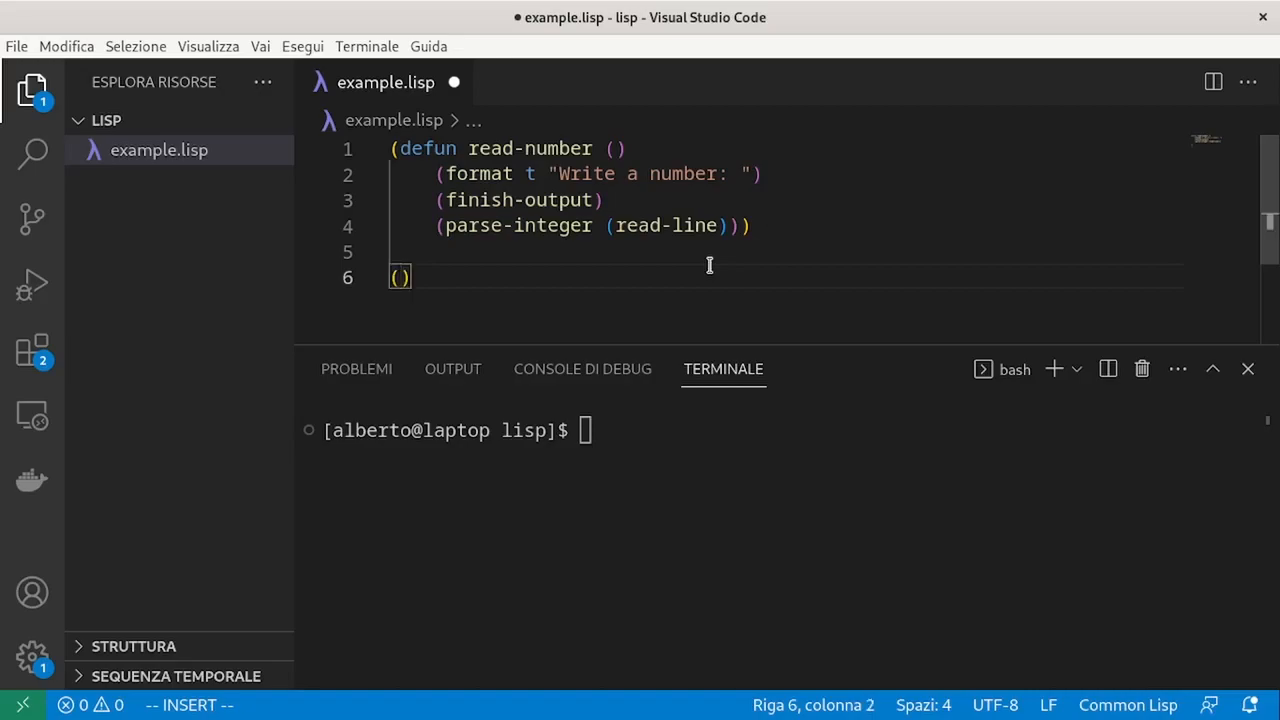
text(defun)
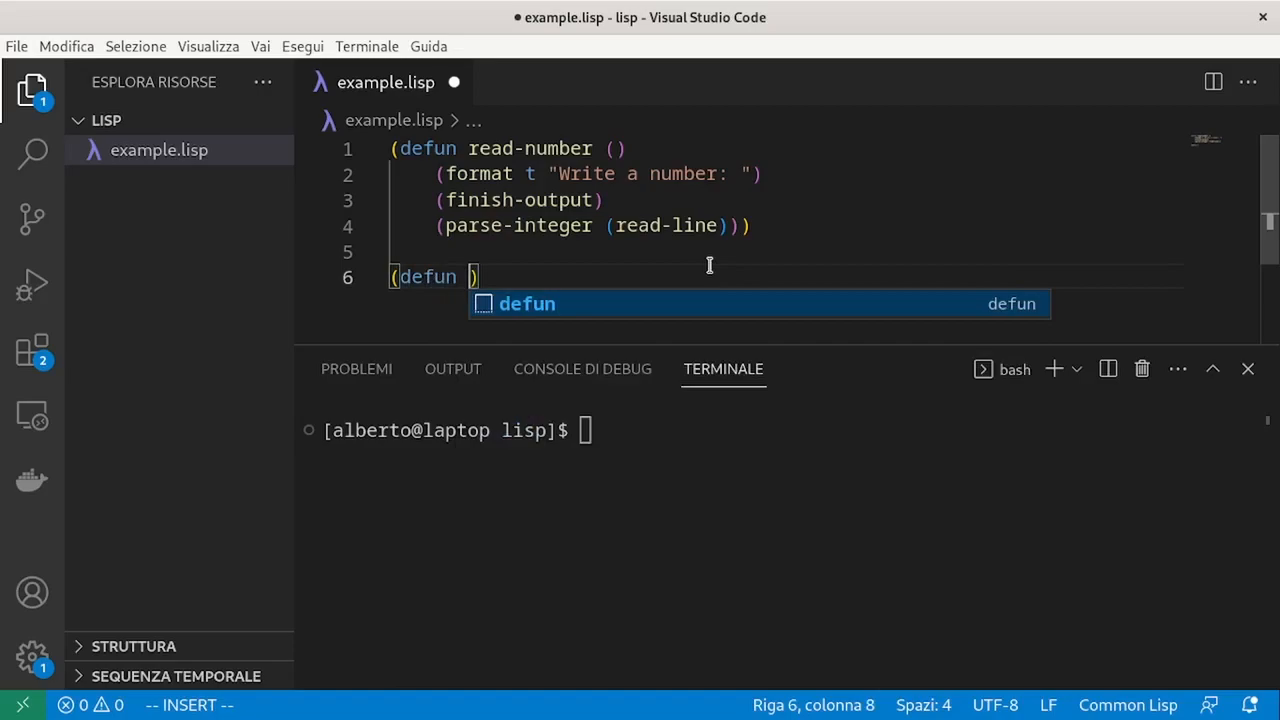
text(read-and-sum)
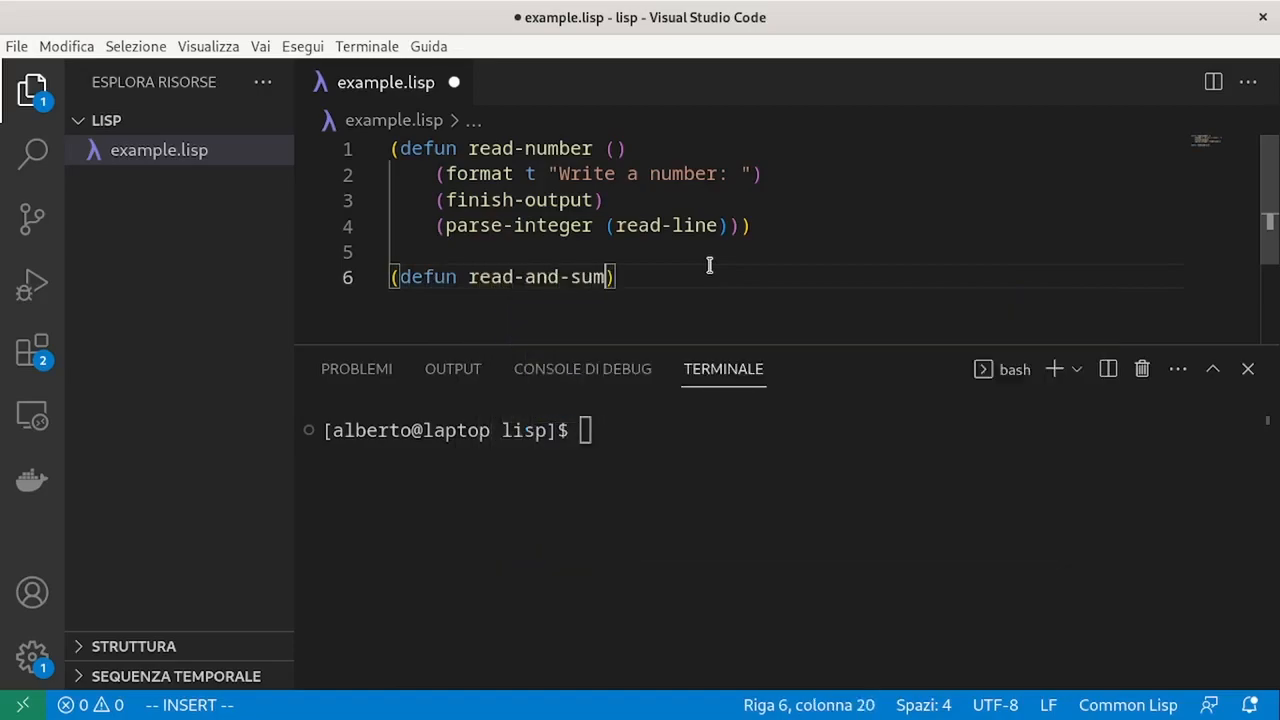
text((n)
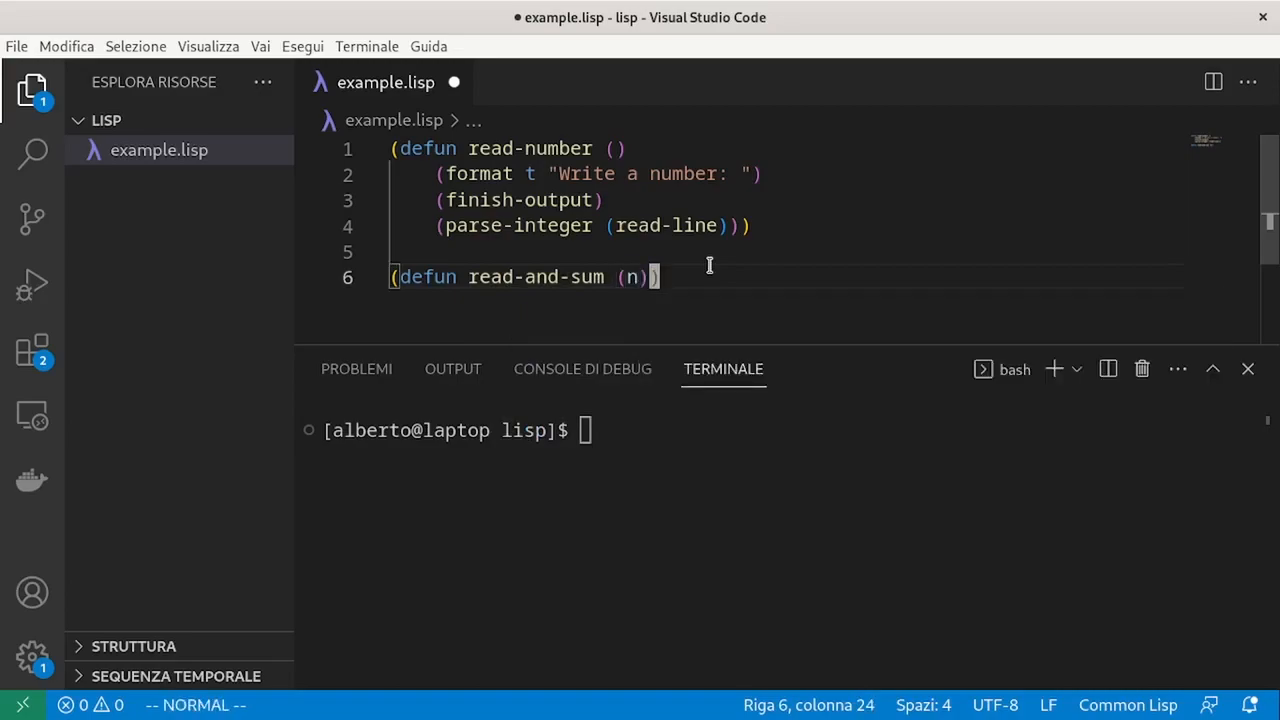
key(Enter)
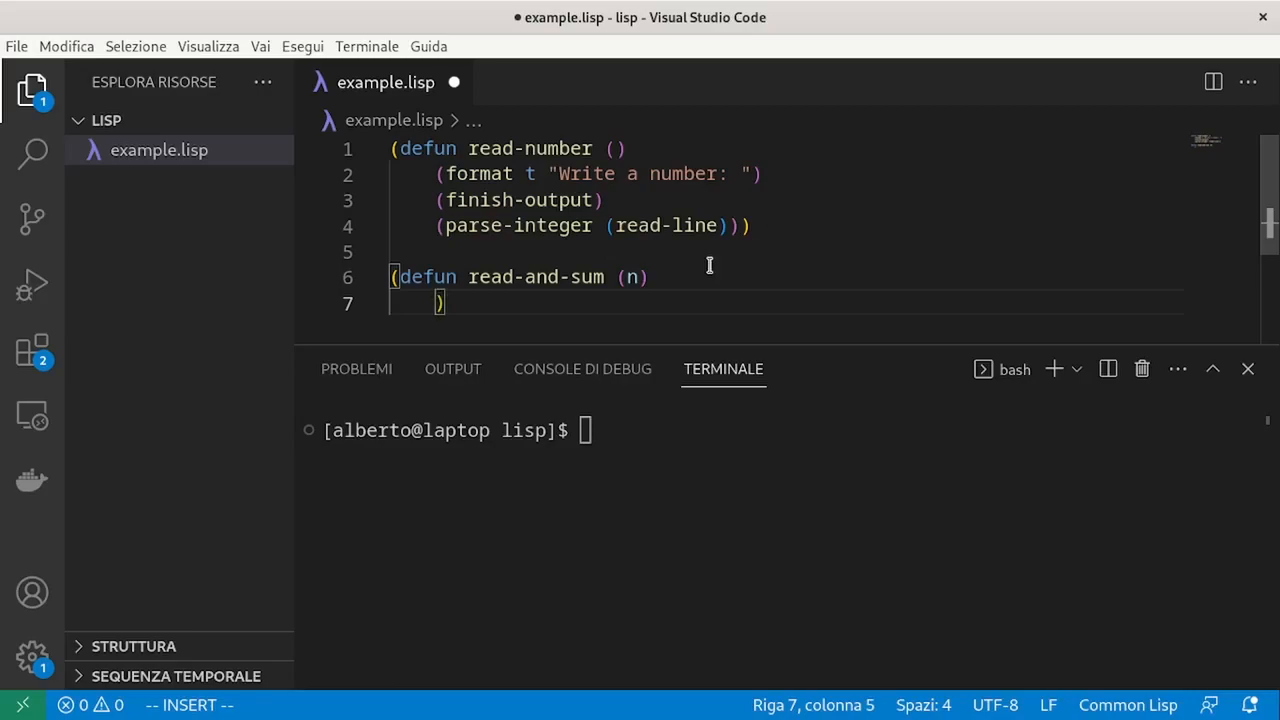
text(()
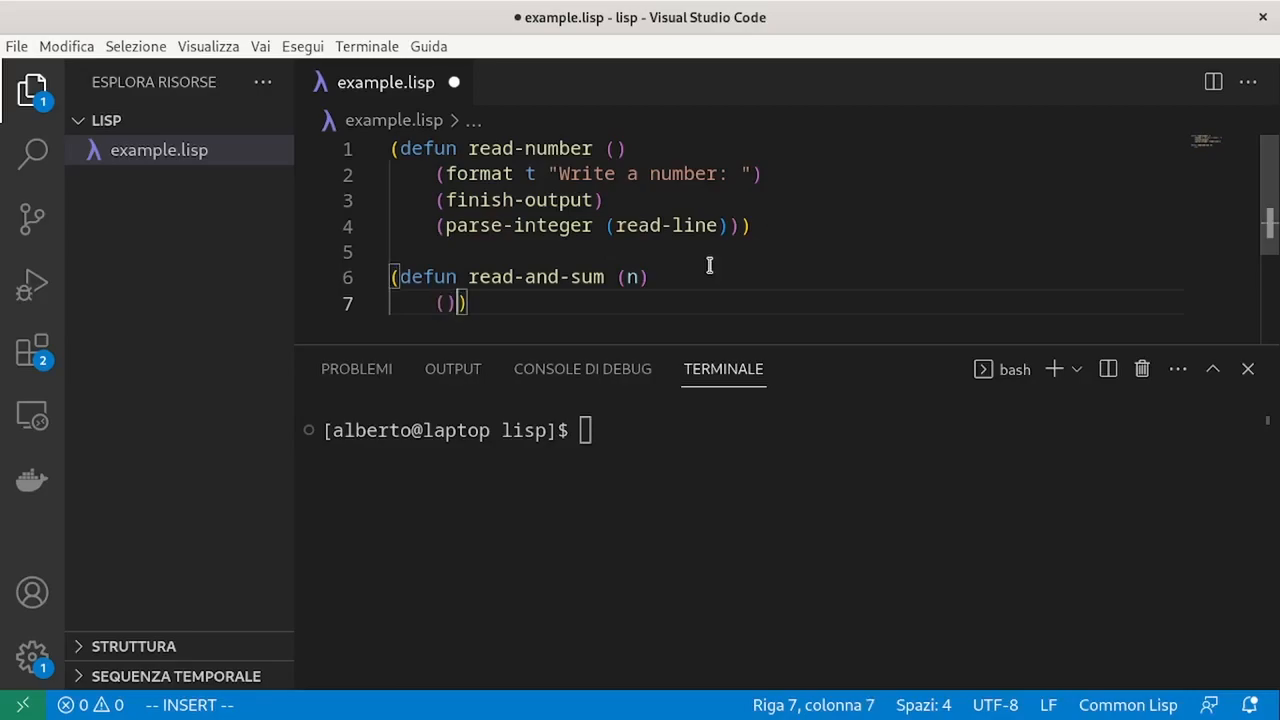
key(Escape)
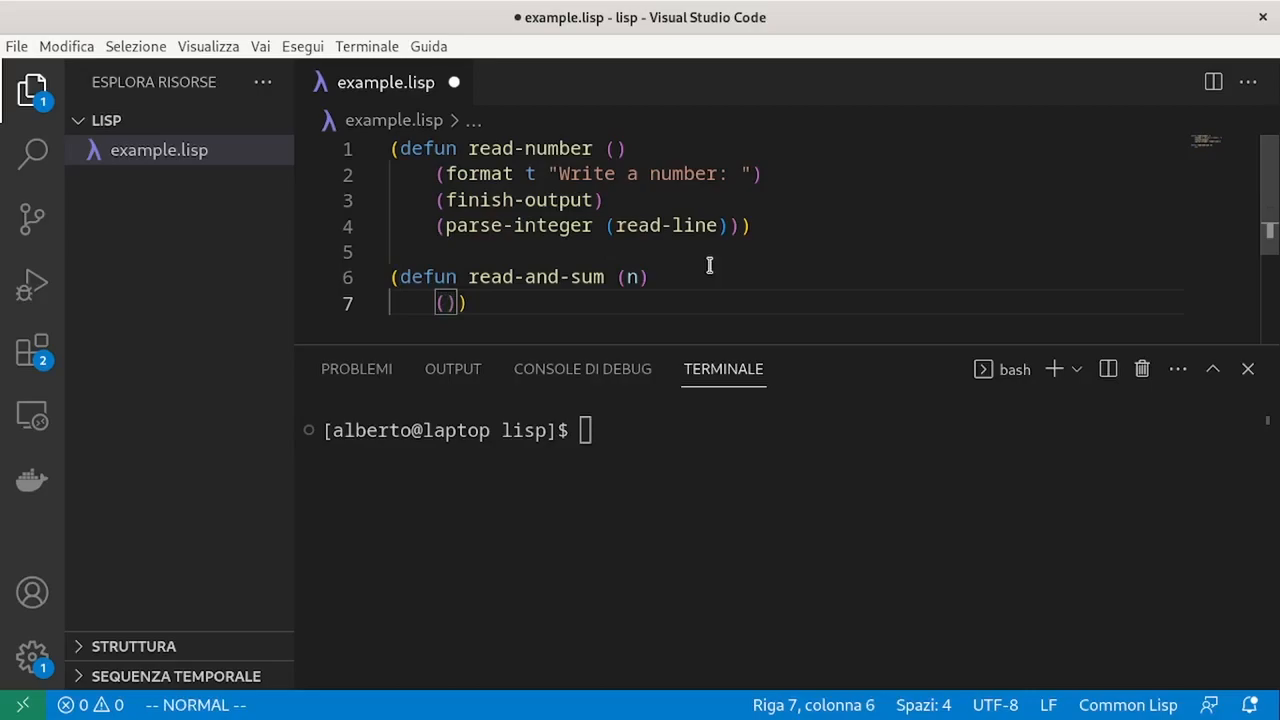
text(let)
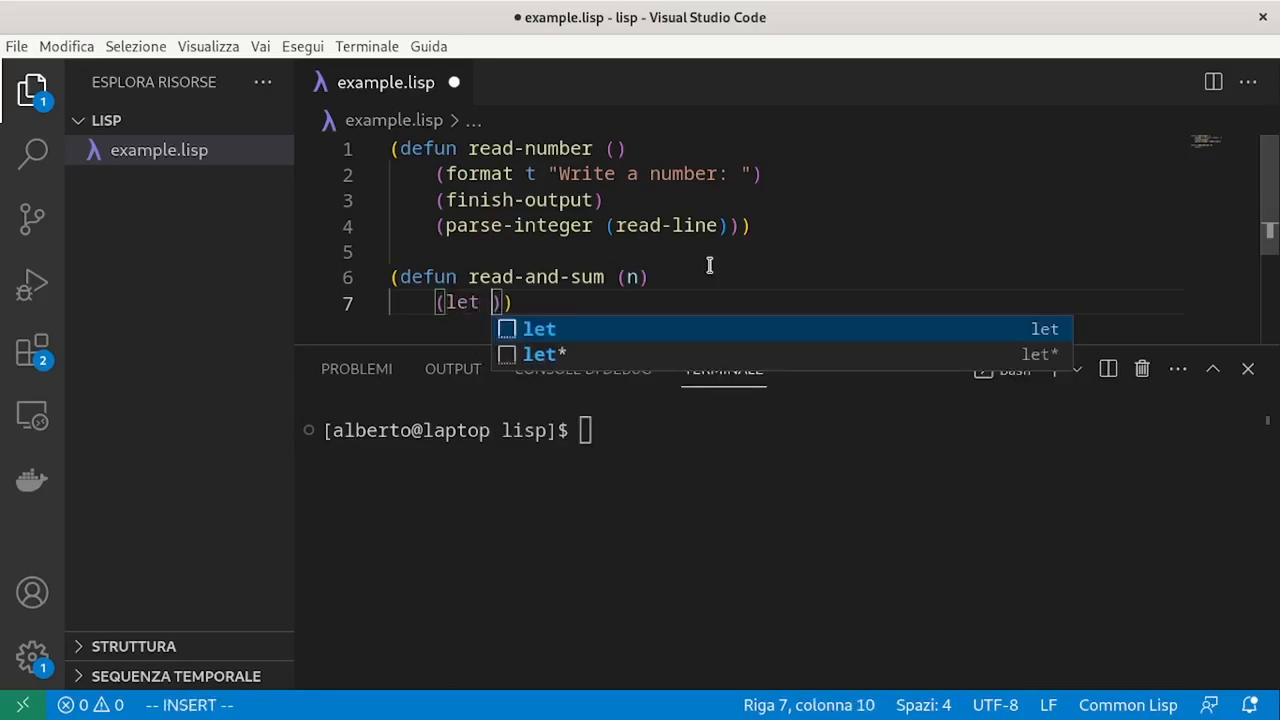
text(((1)
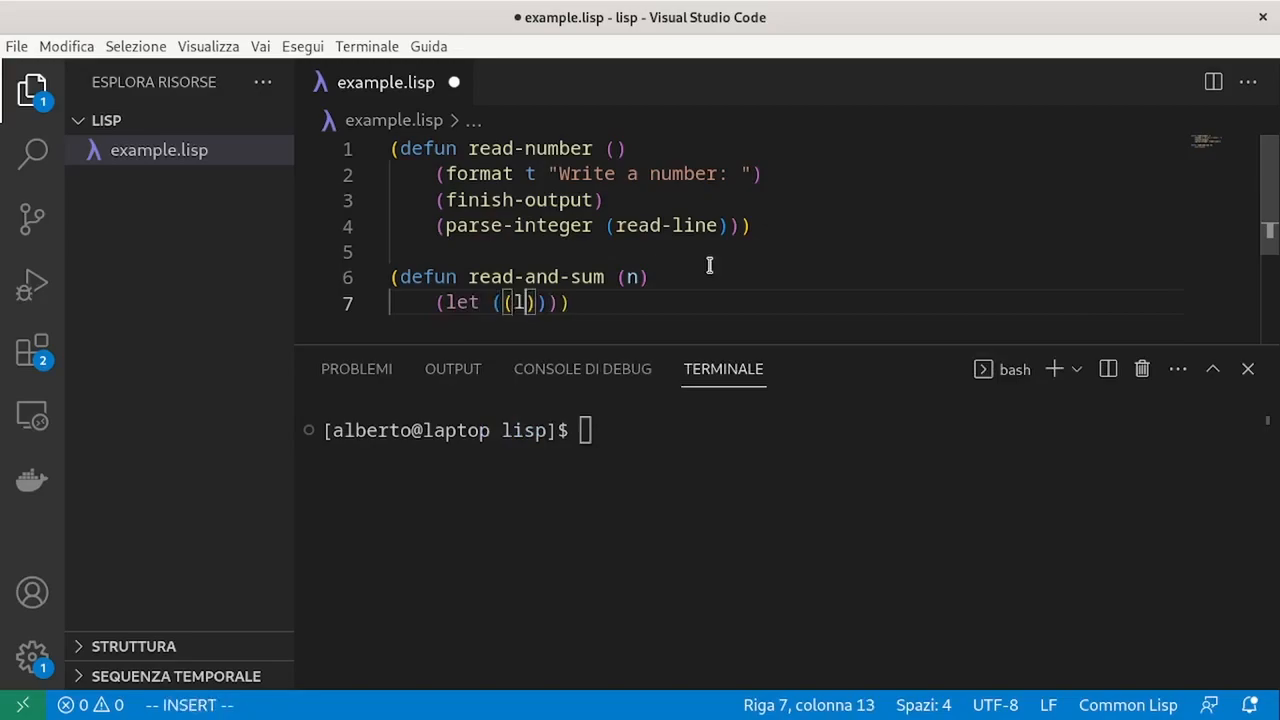
text(total 0)
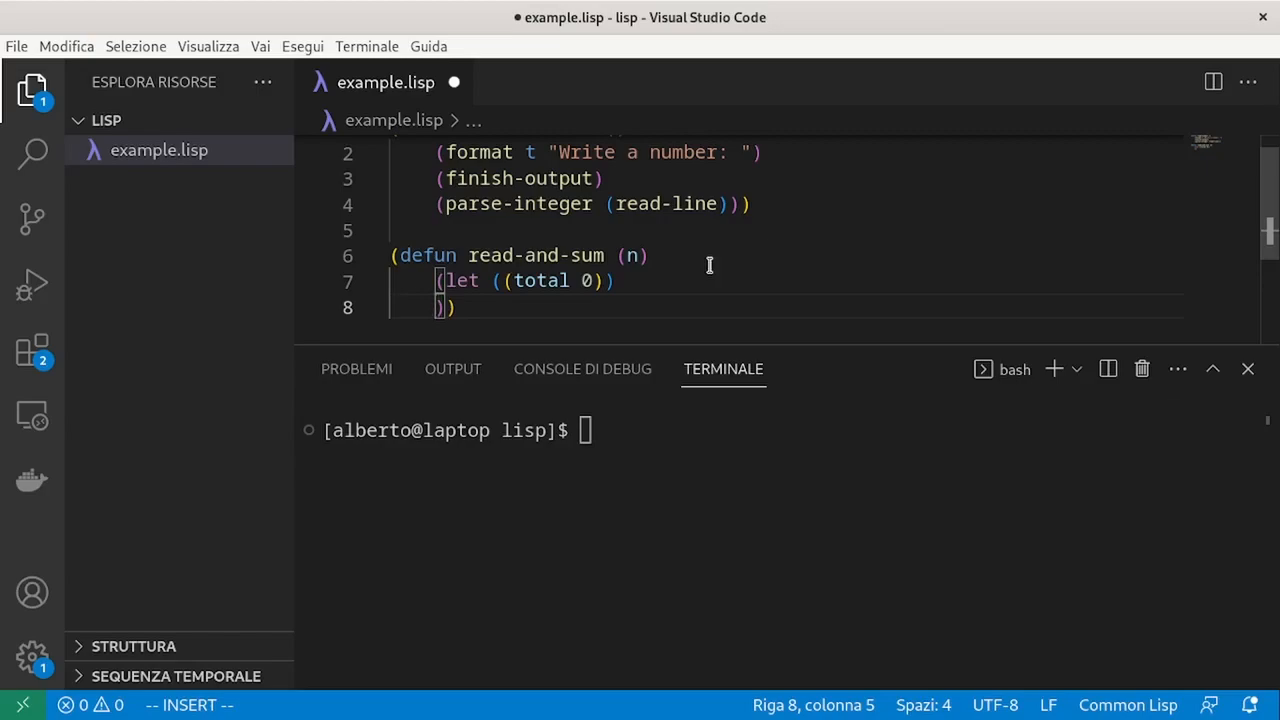
Add a dotimes loop over i running n times inside the let.
text(())
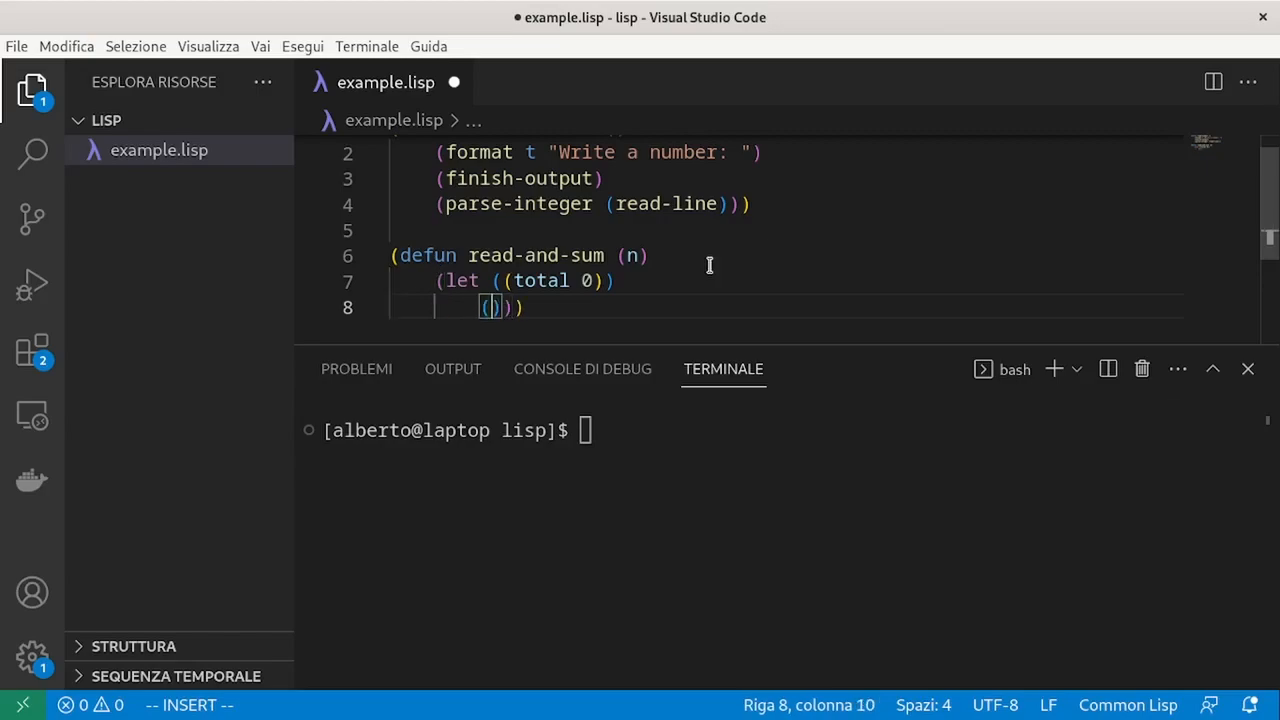
text(dotimes)
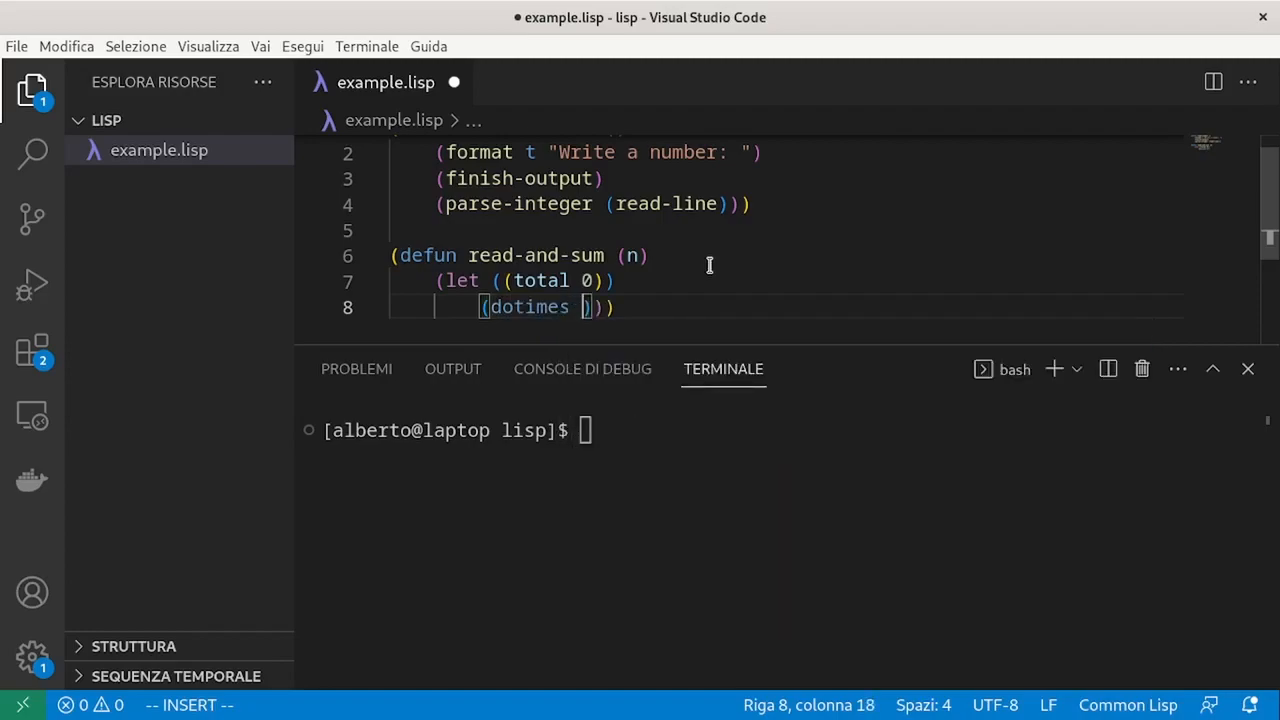
text(()
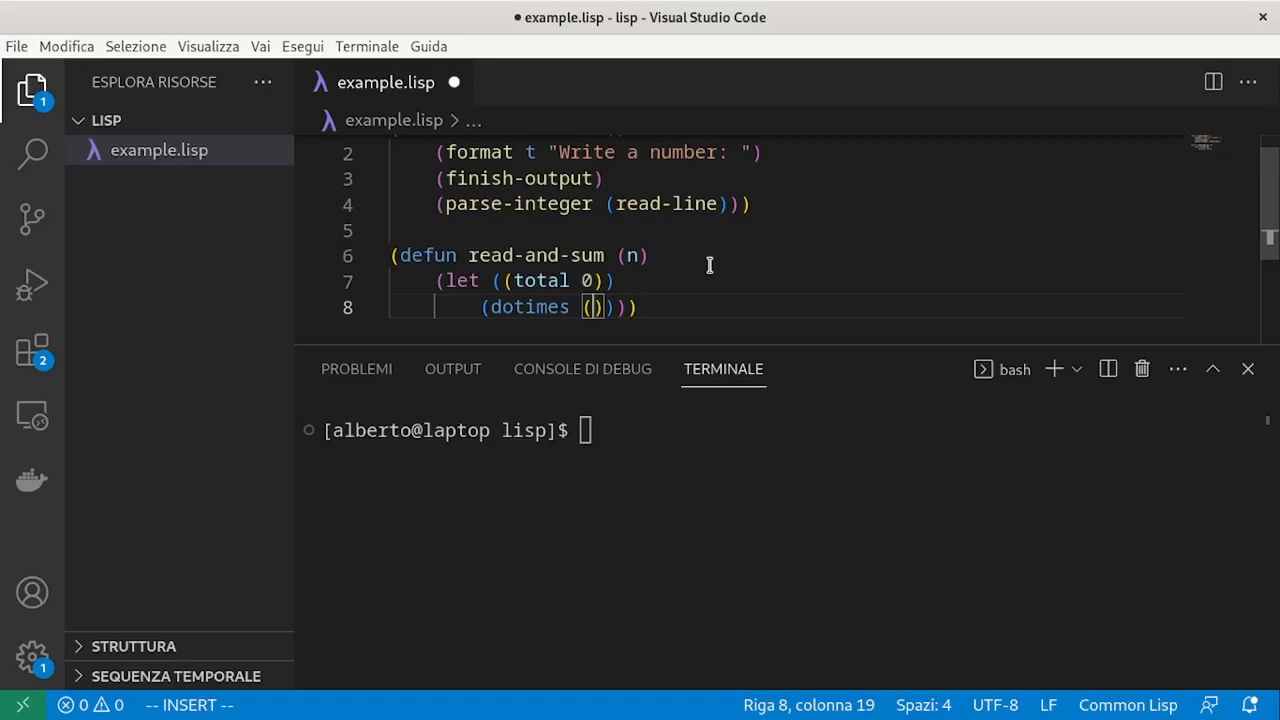
text(i)
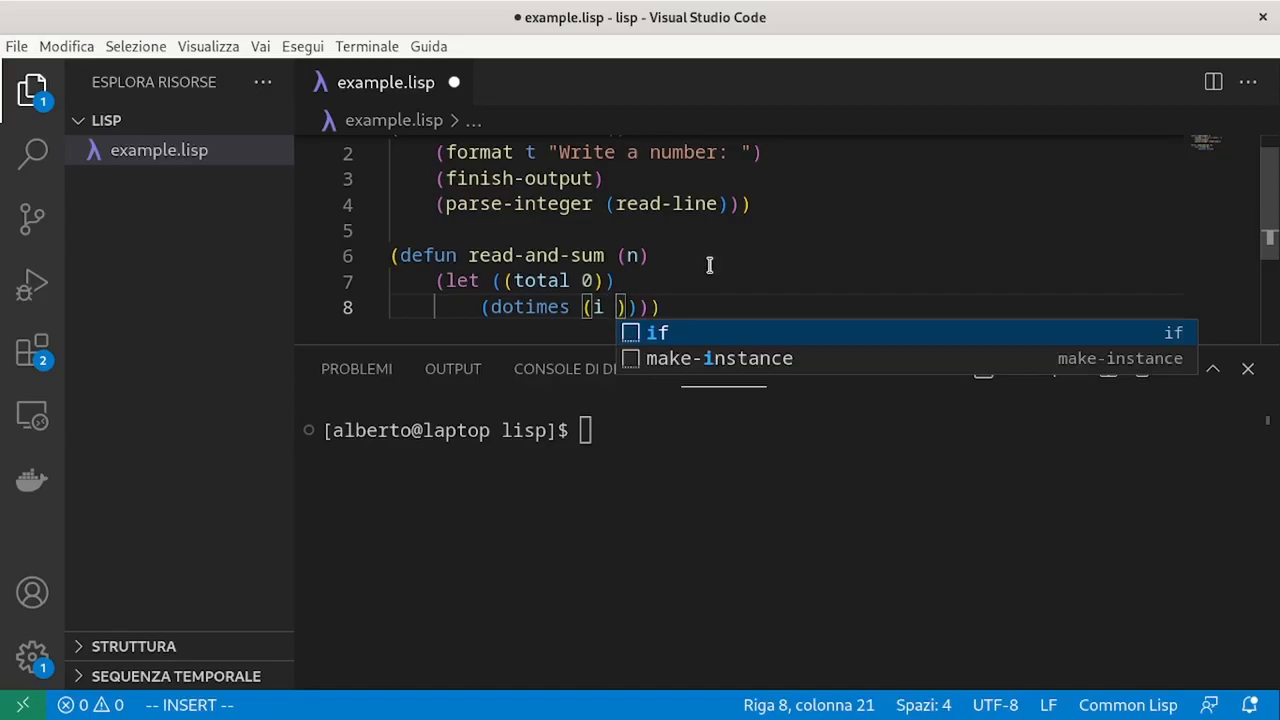
text(n)
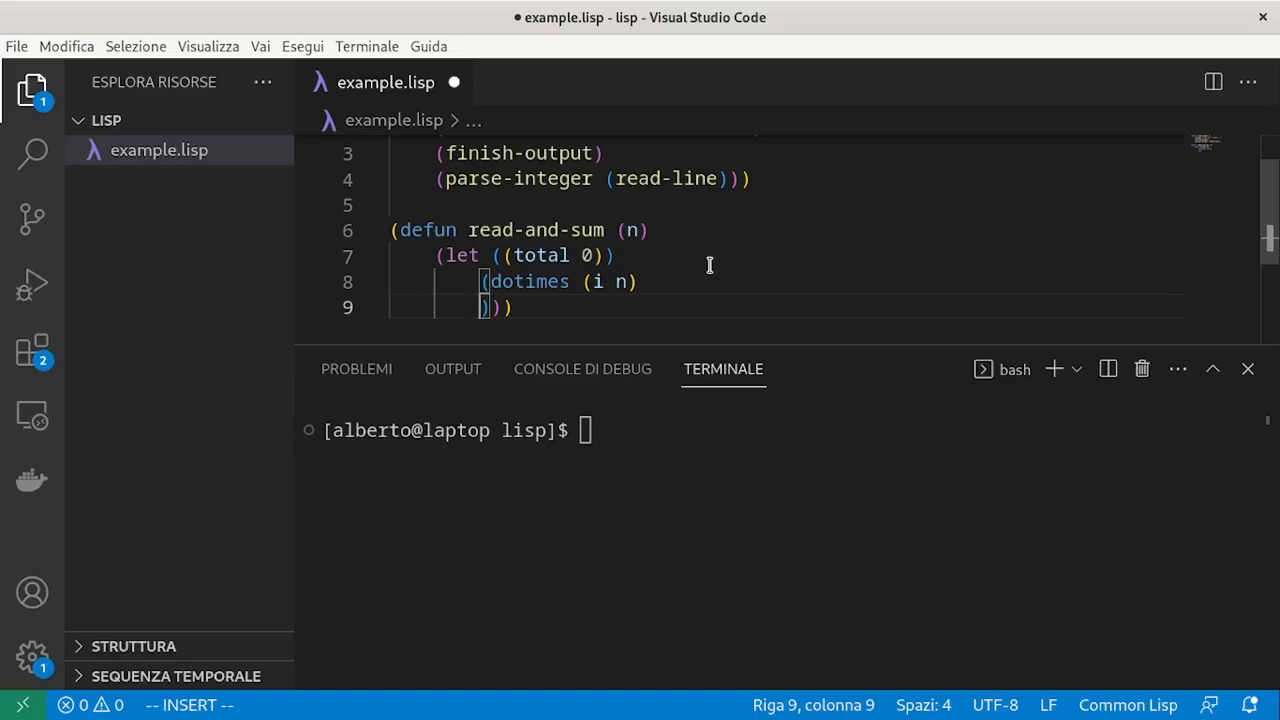
Make the loop body setf total to (+ total (read-number)).
text(())
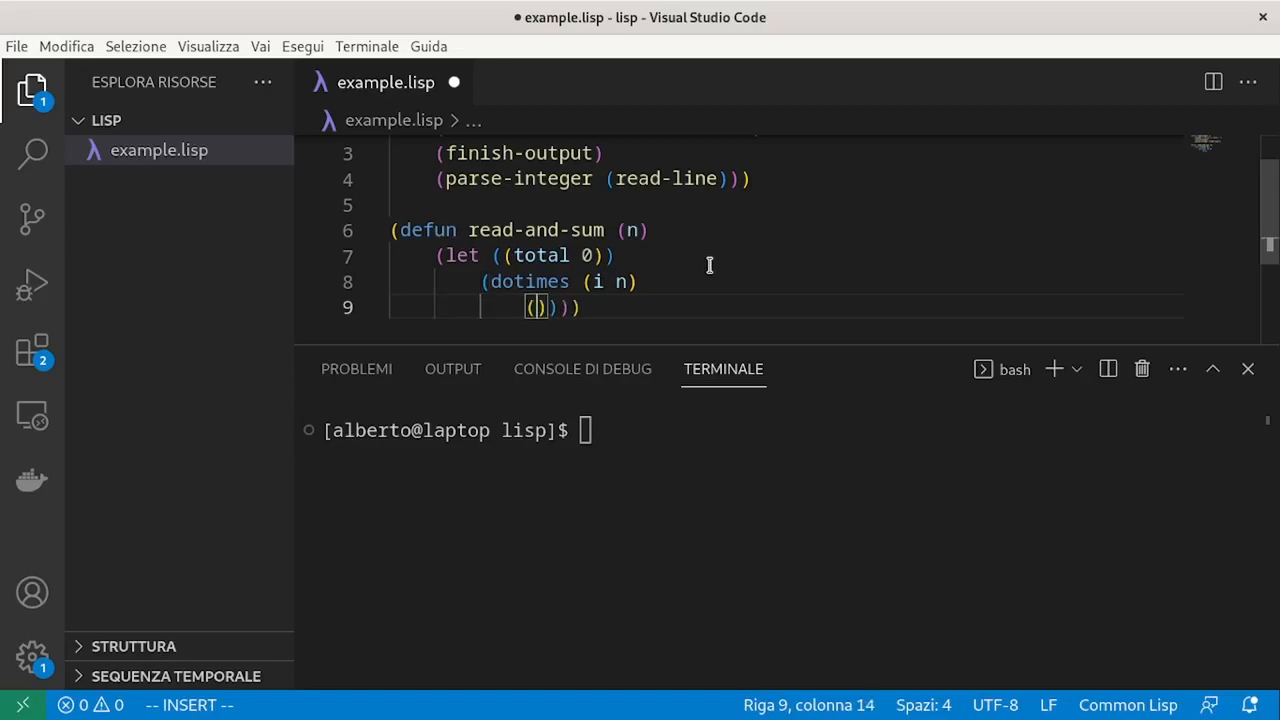
text(setf)
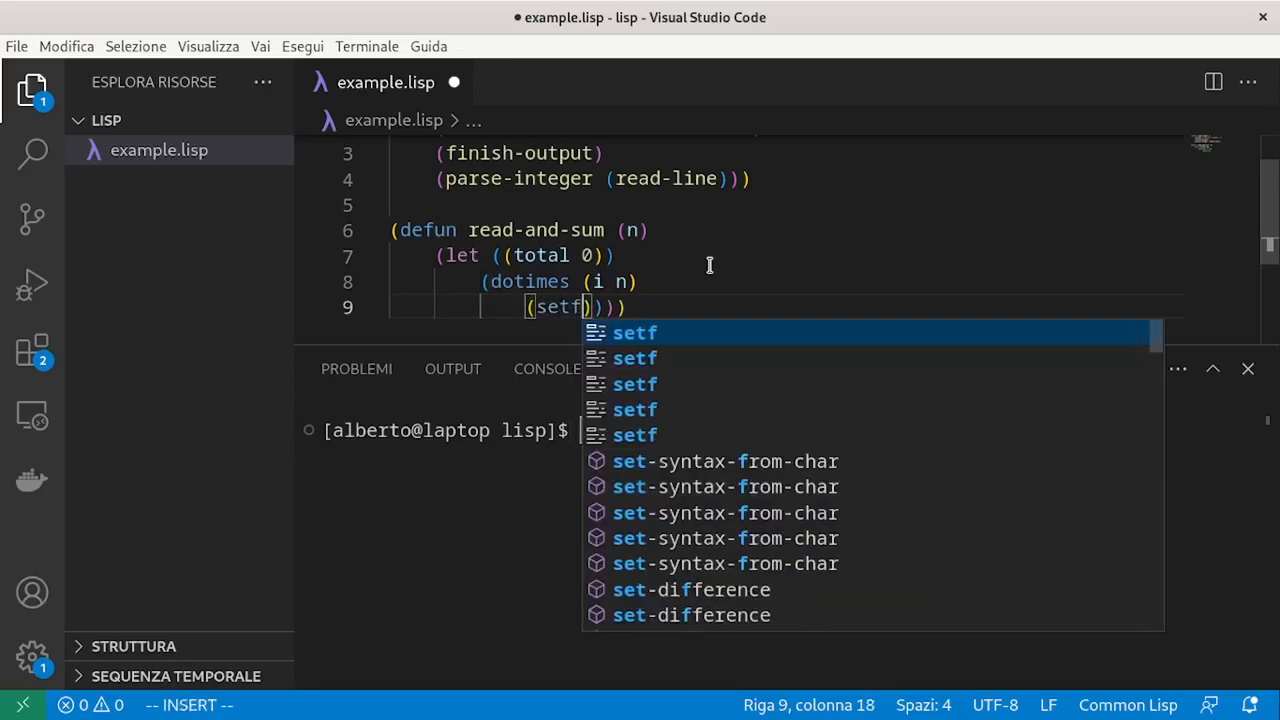
text(total ()
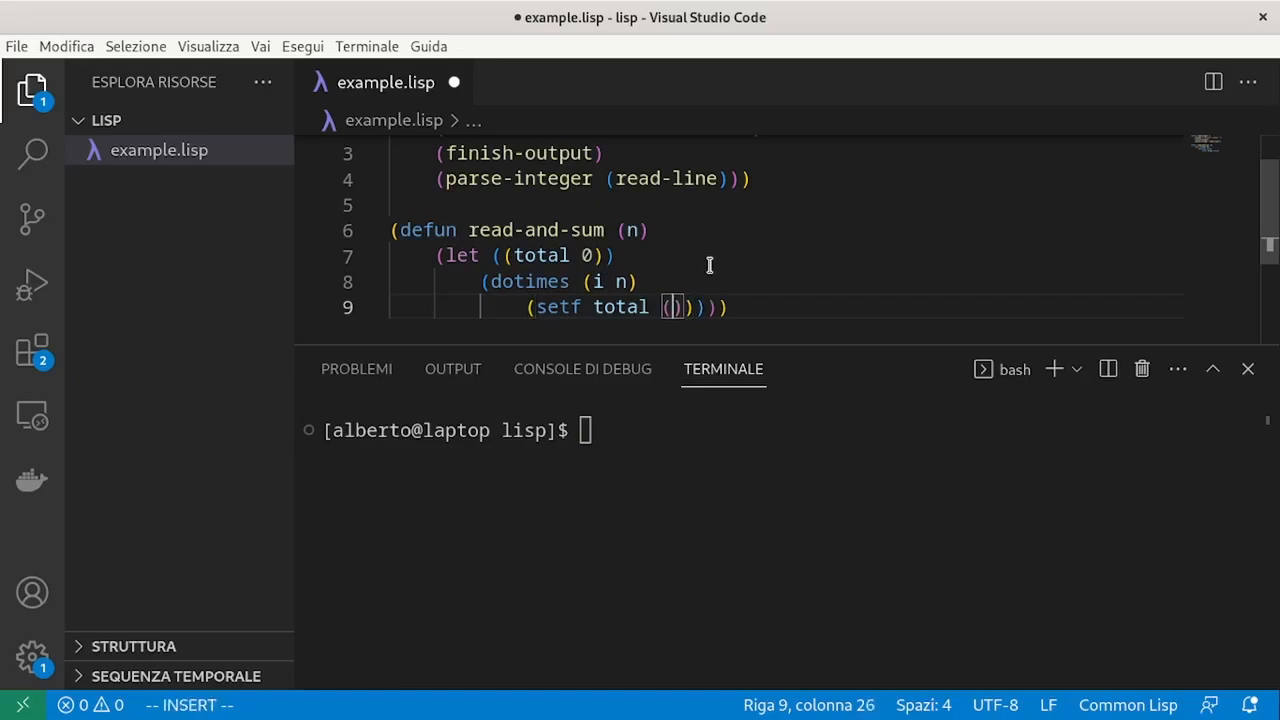
text(+ total (read-number)
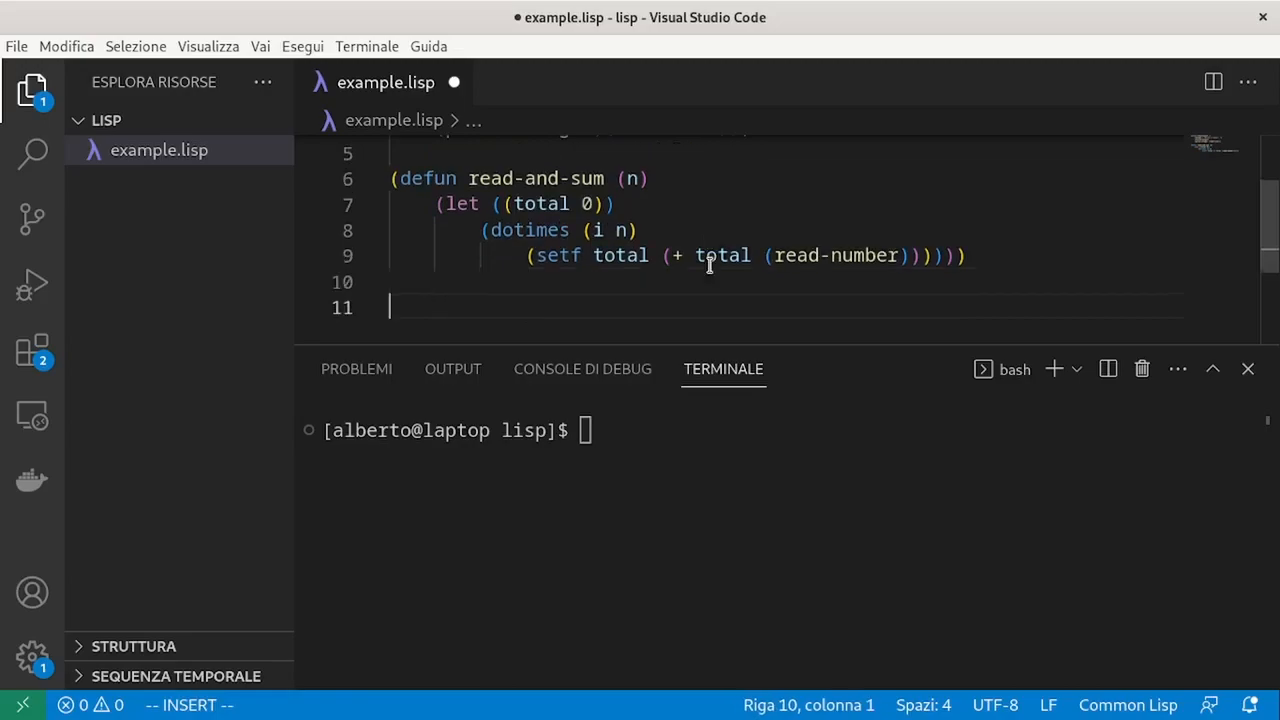
Add a top-level line printing the result of (read-and-sum 5).
text((printc ()
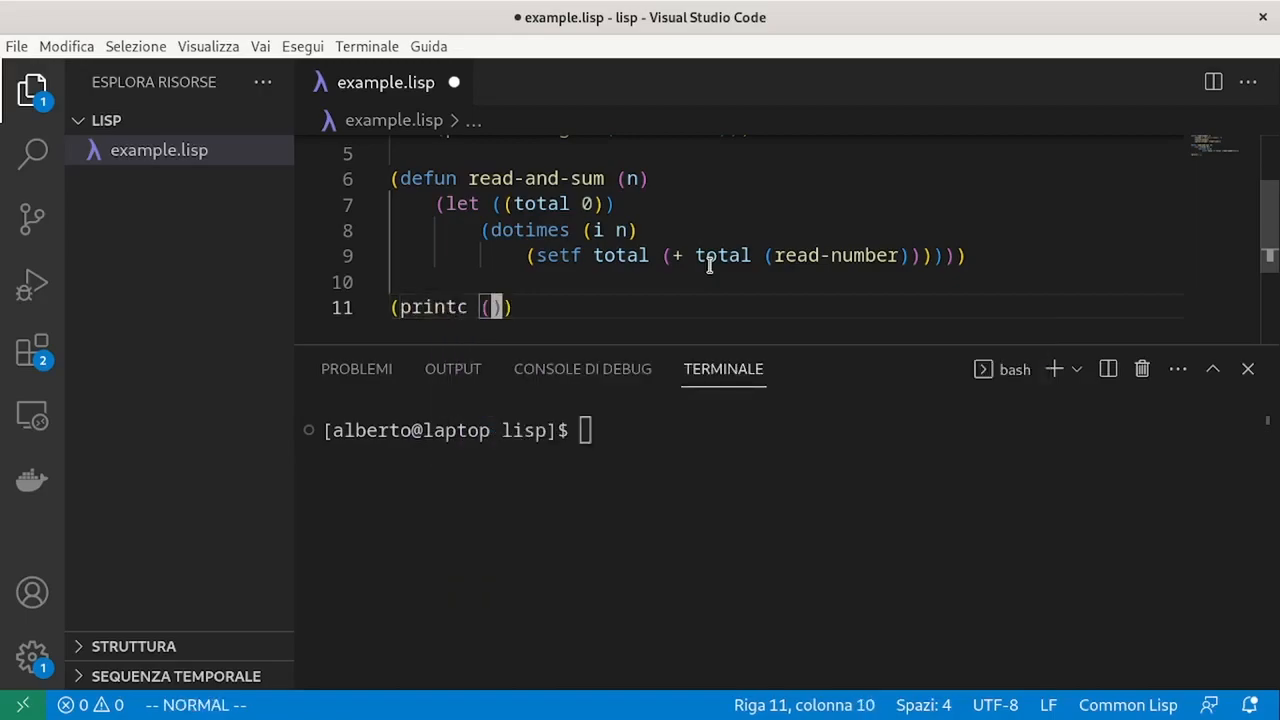
text(read-and)
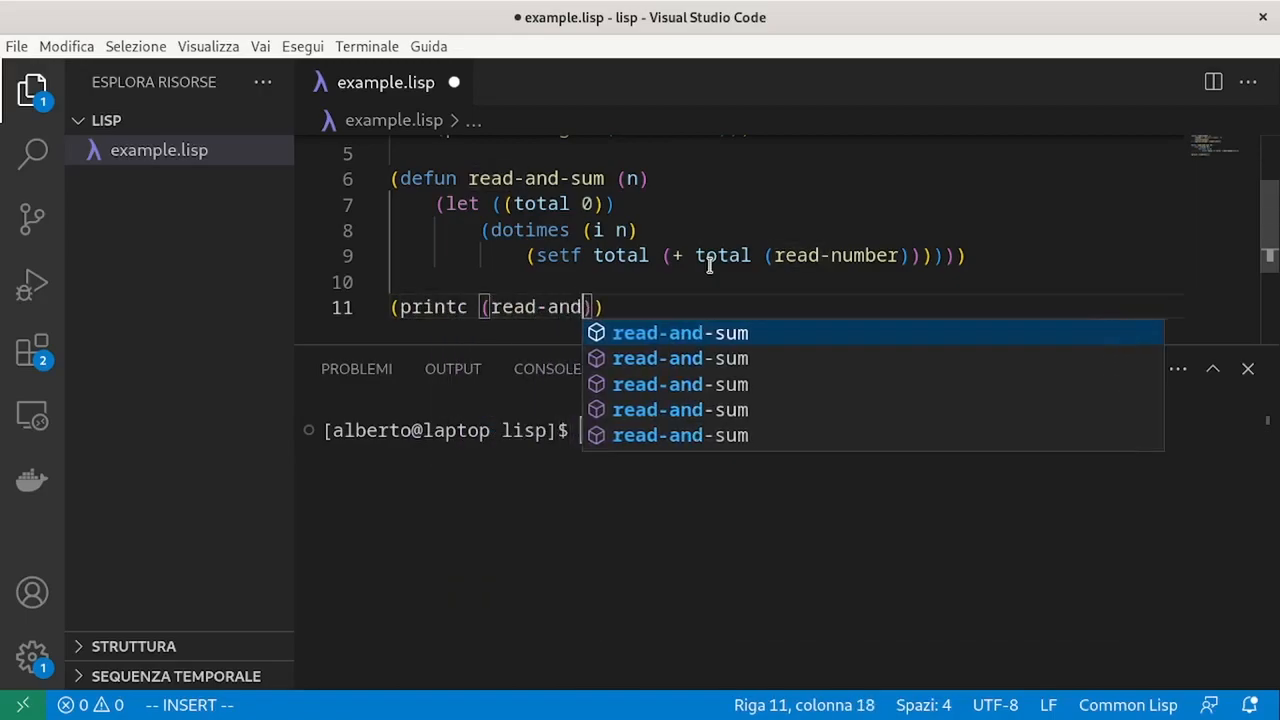
key(Tab)
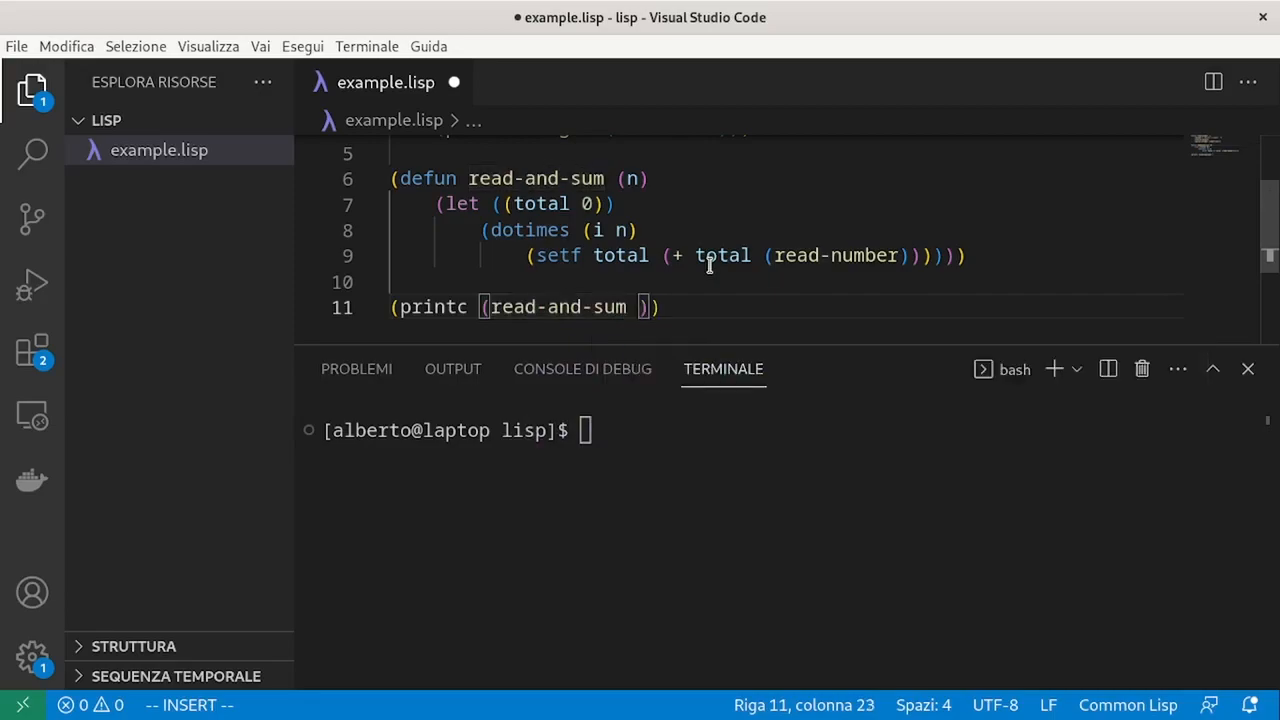
text(5)
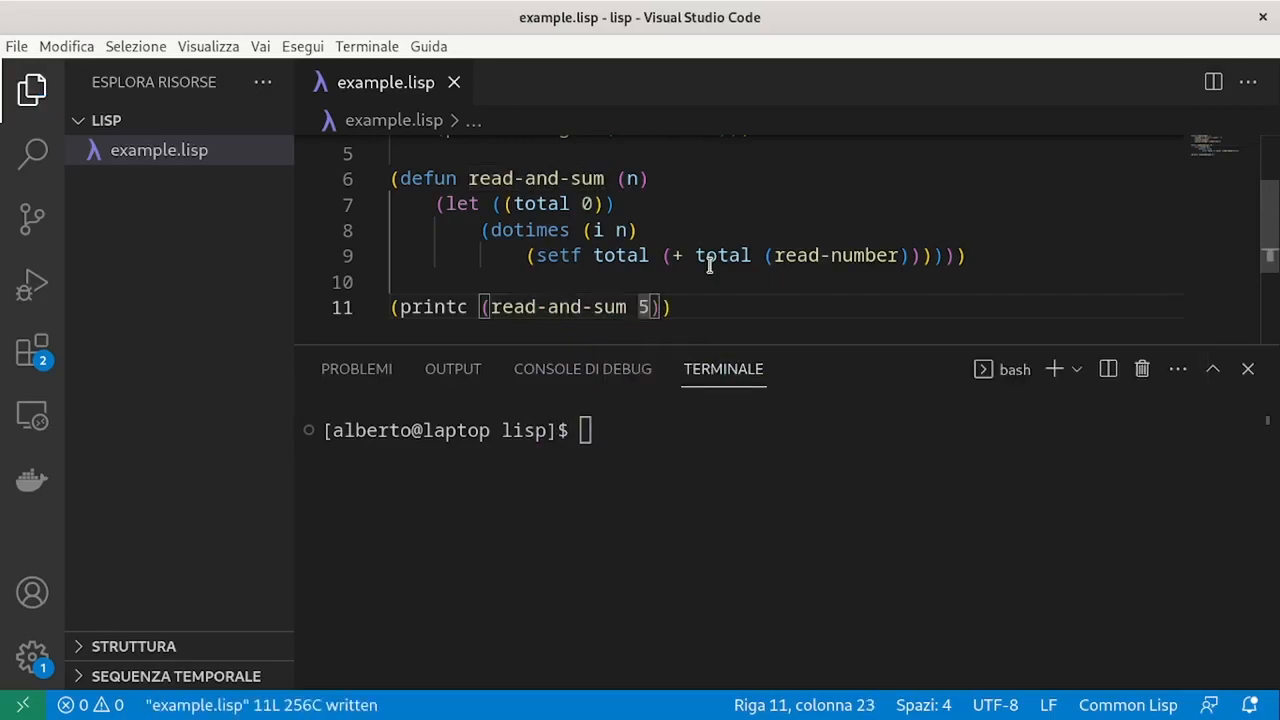
Run sbcl --script example.lisp in the terminal and enter the numbers 1 to 5.
text(sbc)
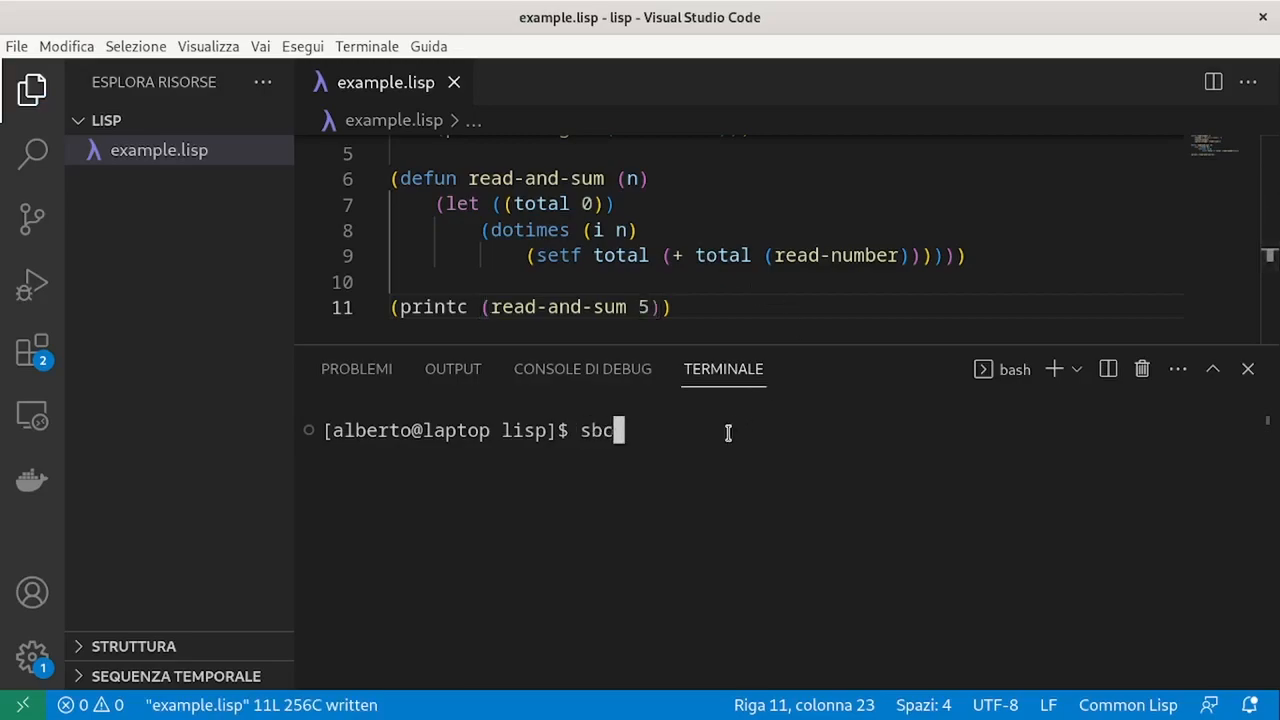
text(l --script example.lisp)
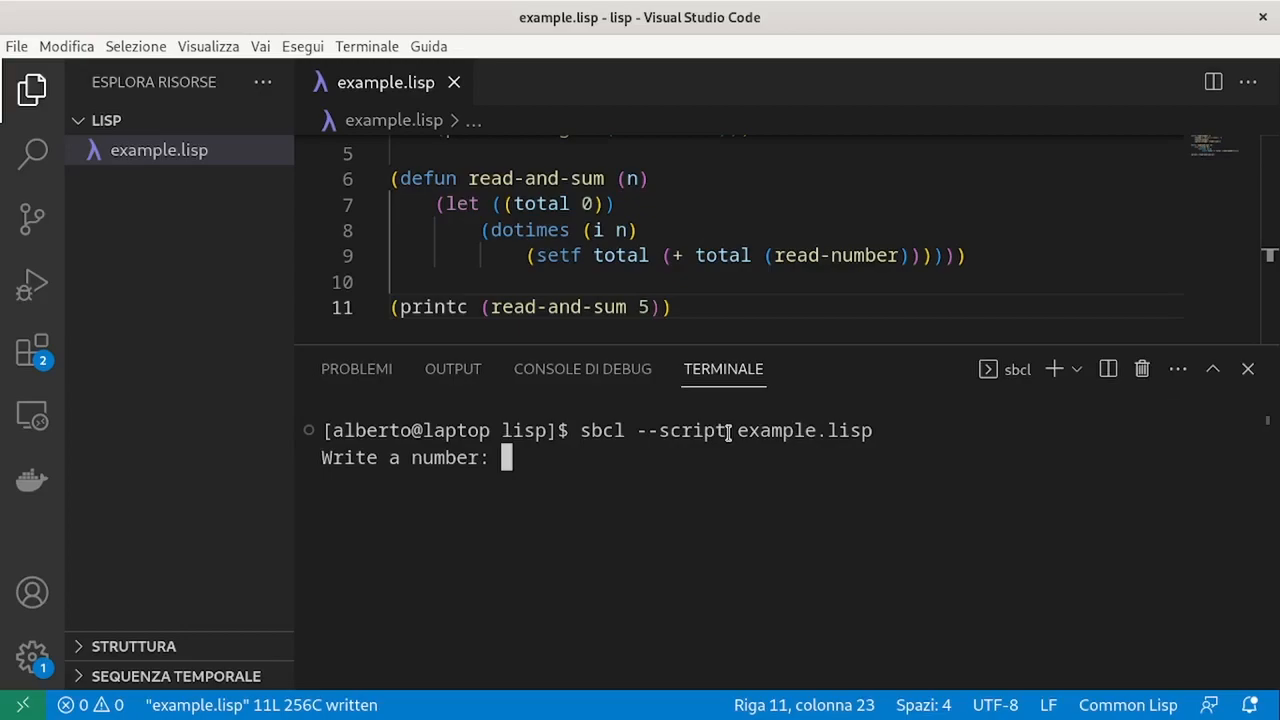
text(3)
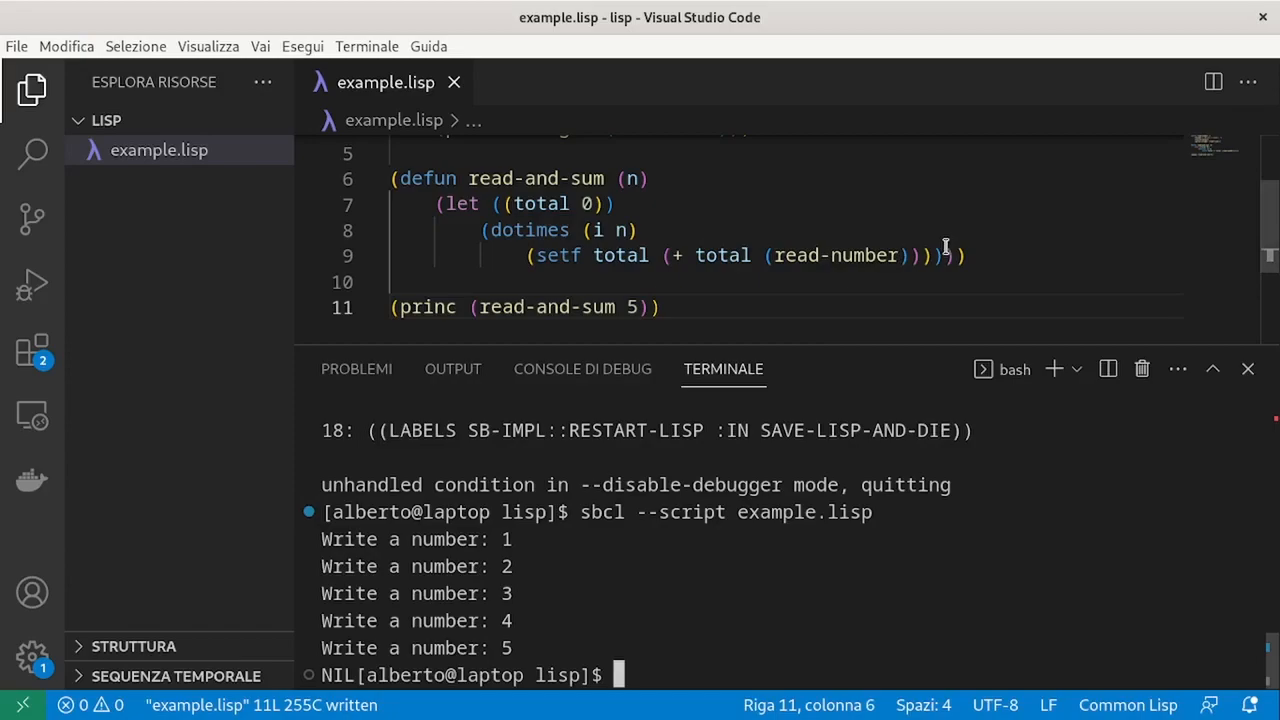
Return total at the end of read-and-sum and rerun the script, which prints 15.
click(944, 256)
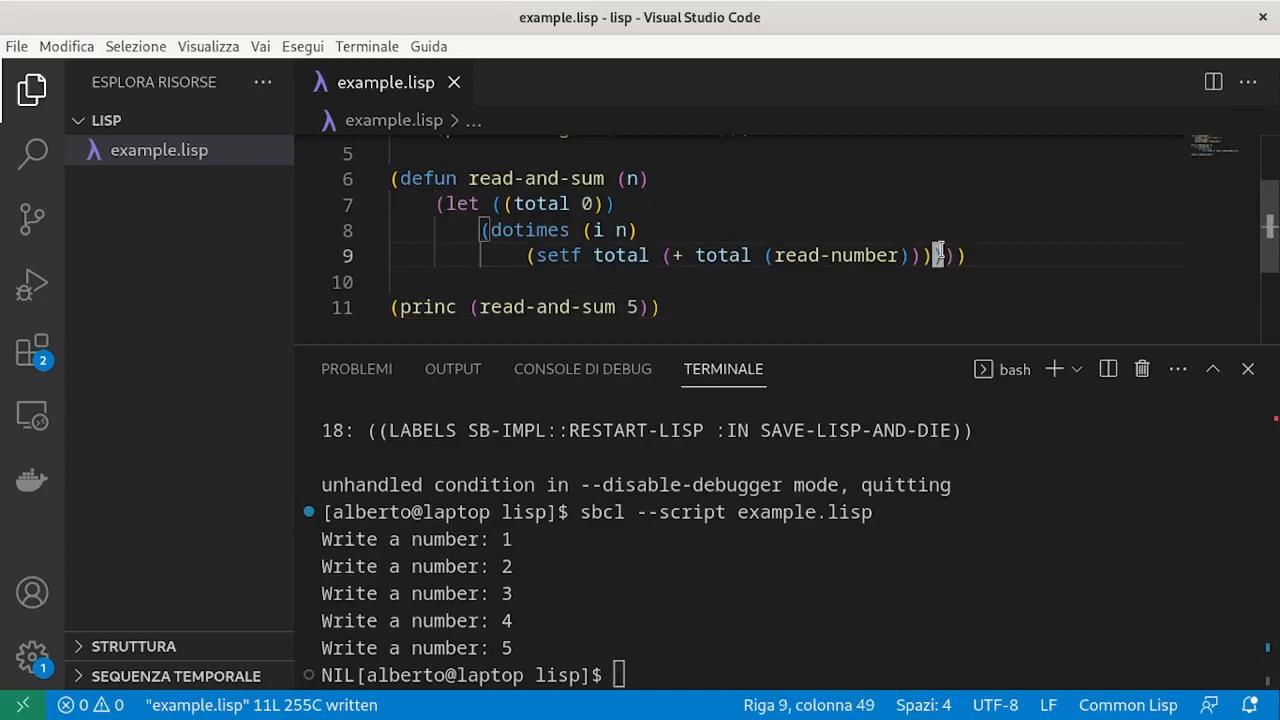
key(Enter)
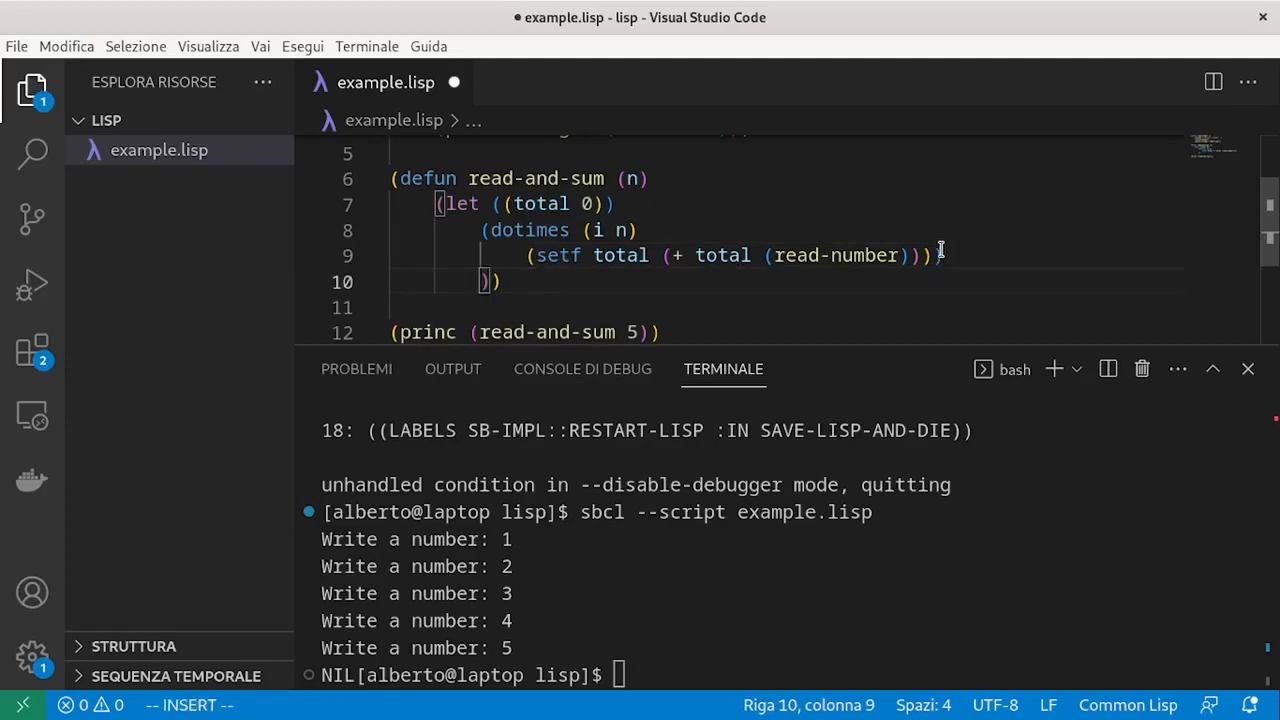
text(total)
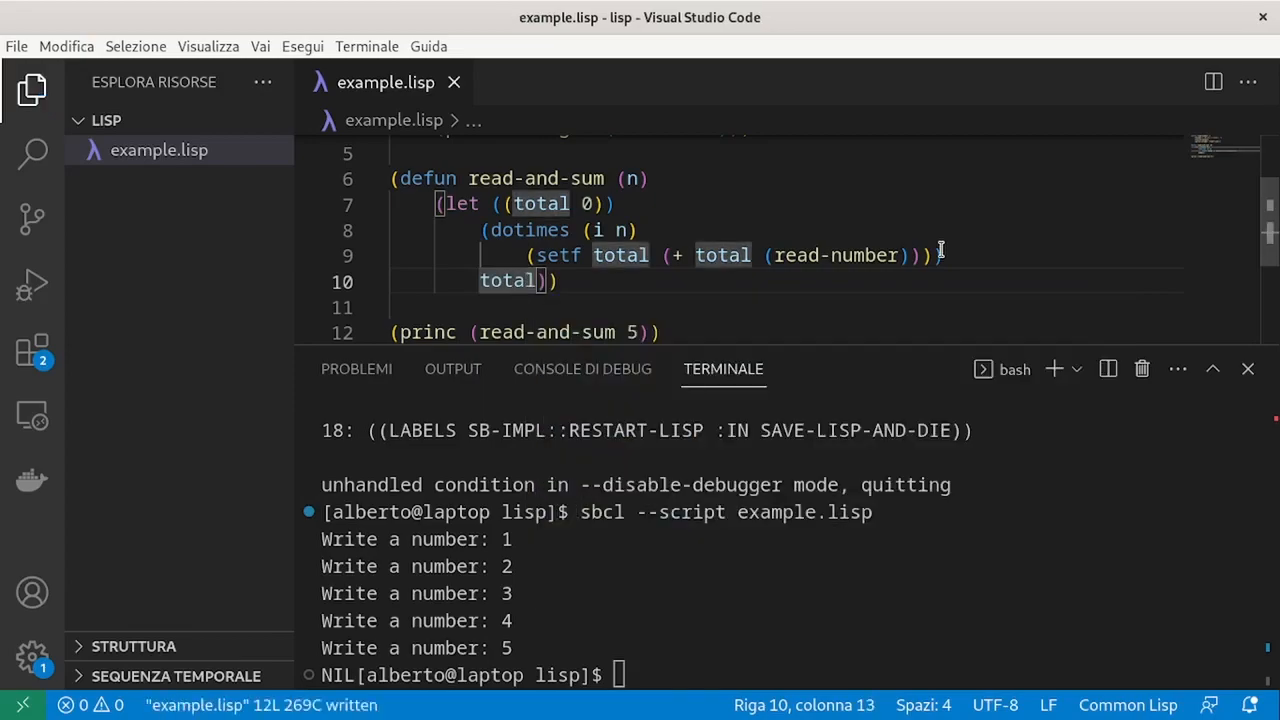
text(sbcl --script example.lisp)
text(1)
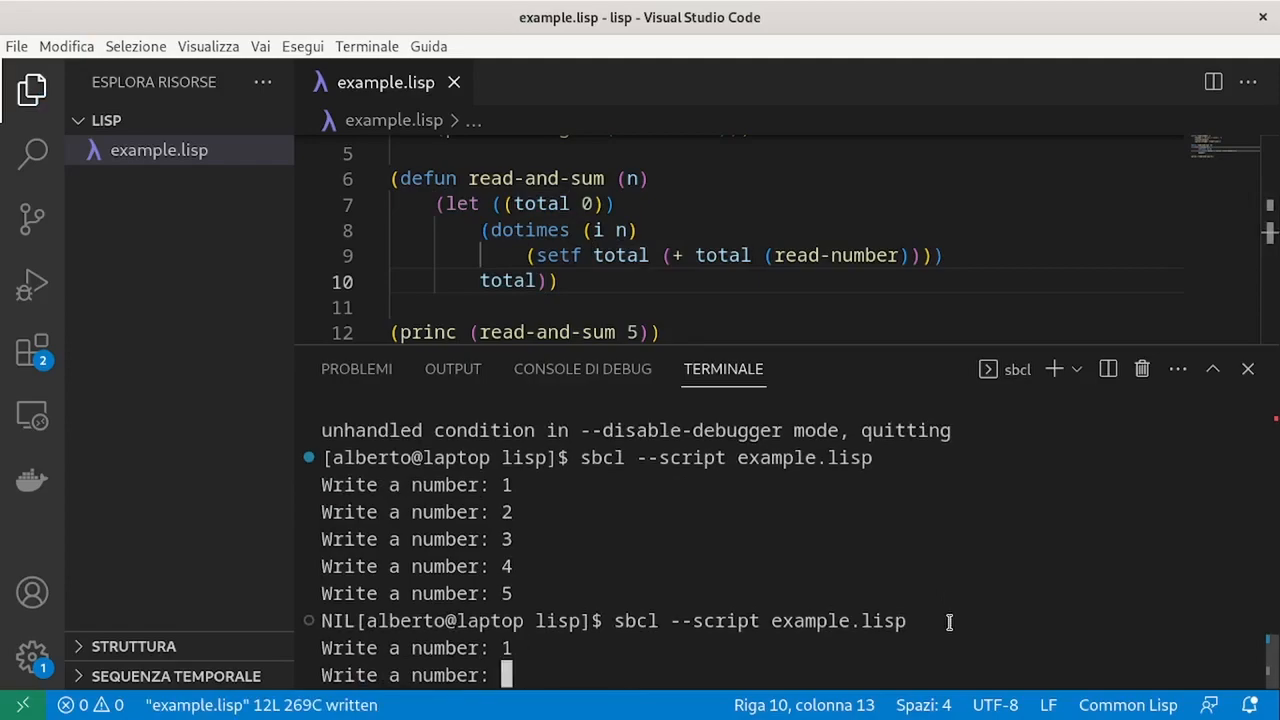
scroll(down, 3)
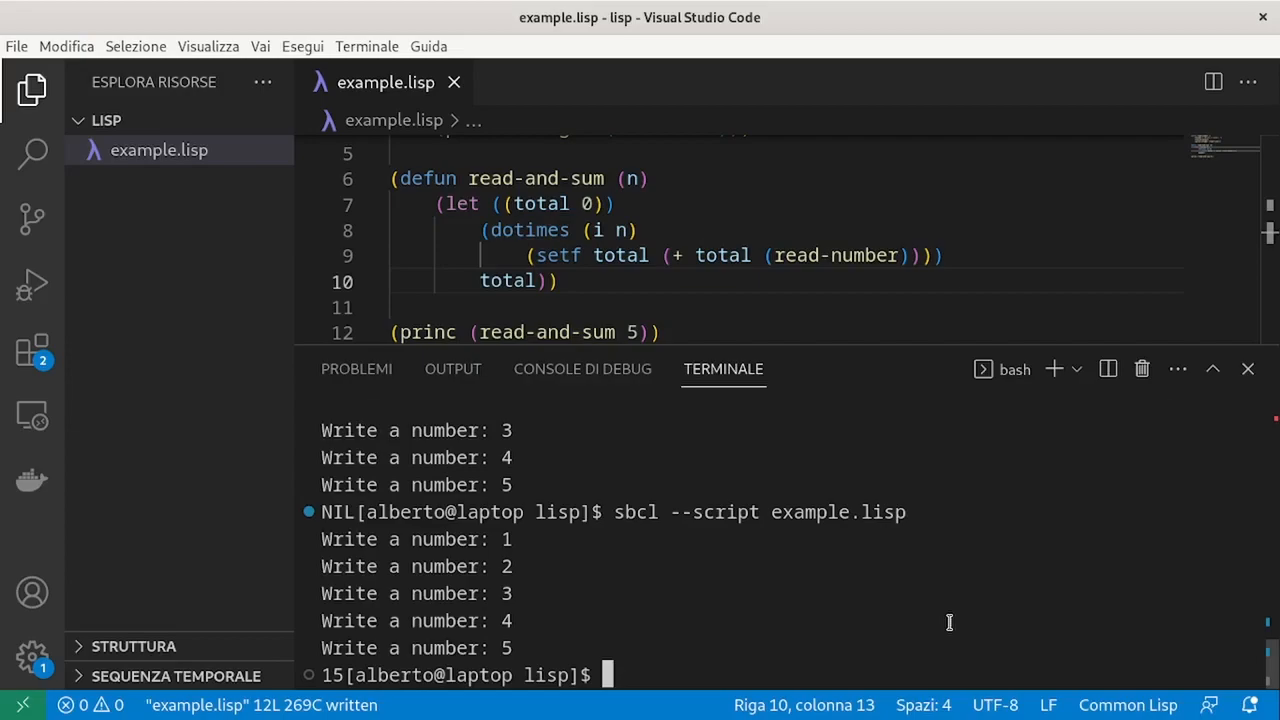
mouse_move(480, 230)
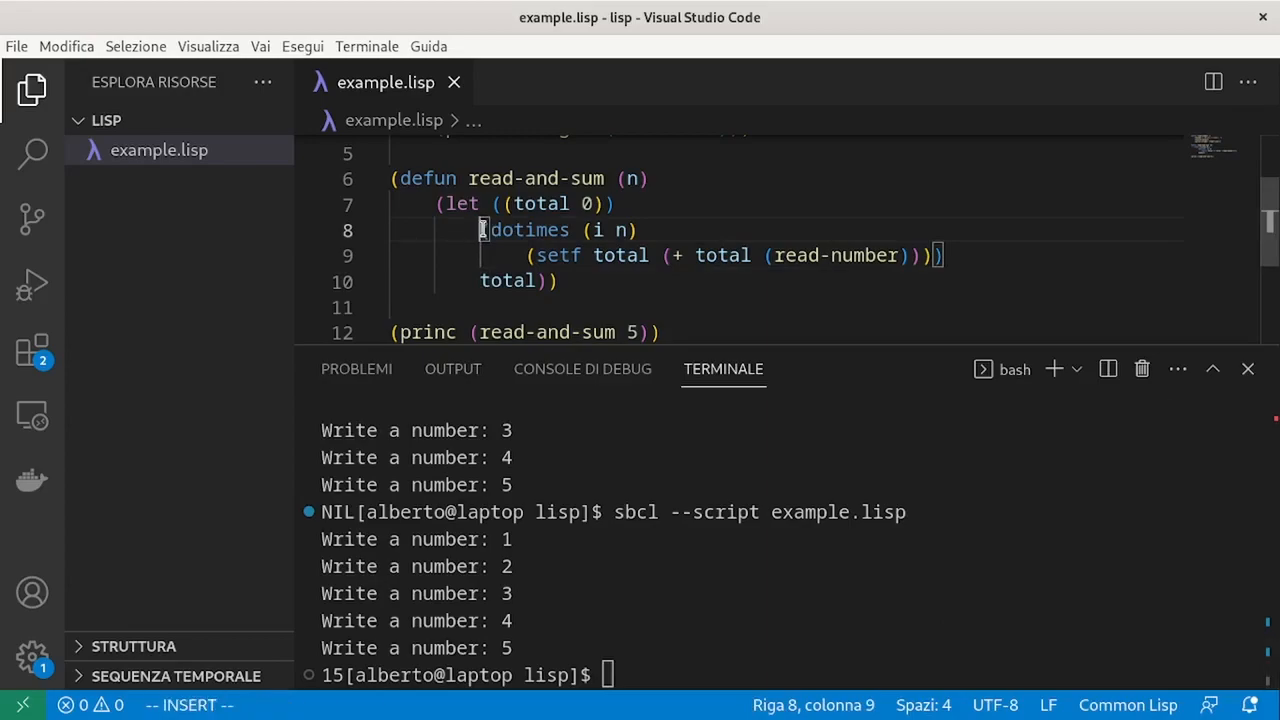
Wrap dotimes in princ, save and rerun, printing NIL before 15.
text(princ)
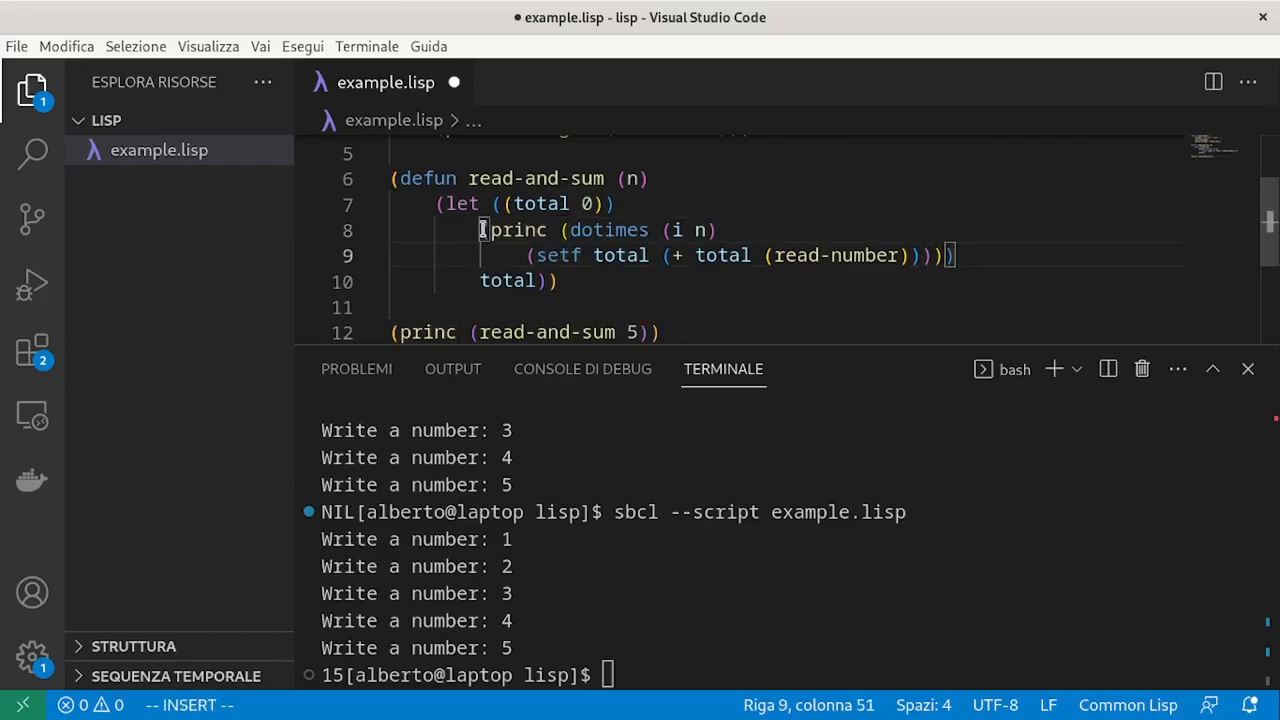
key(ctrl+s)
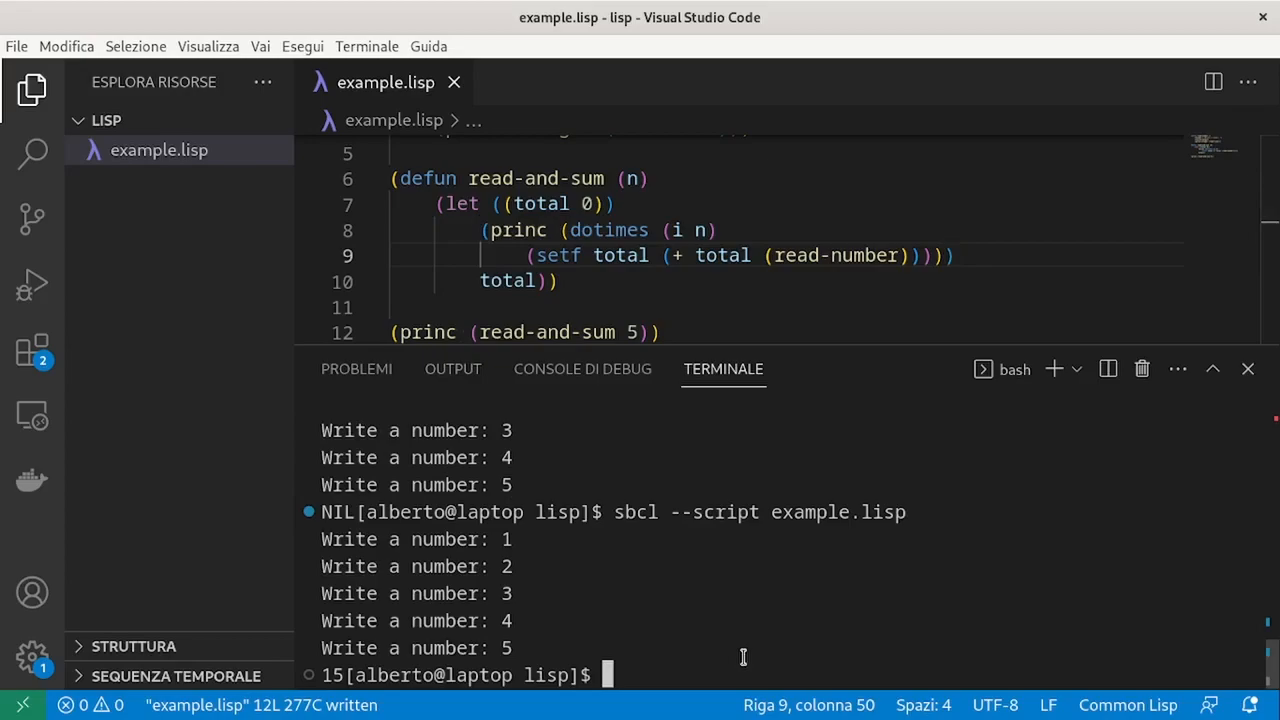
text(sbcl --script example.lisp)
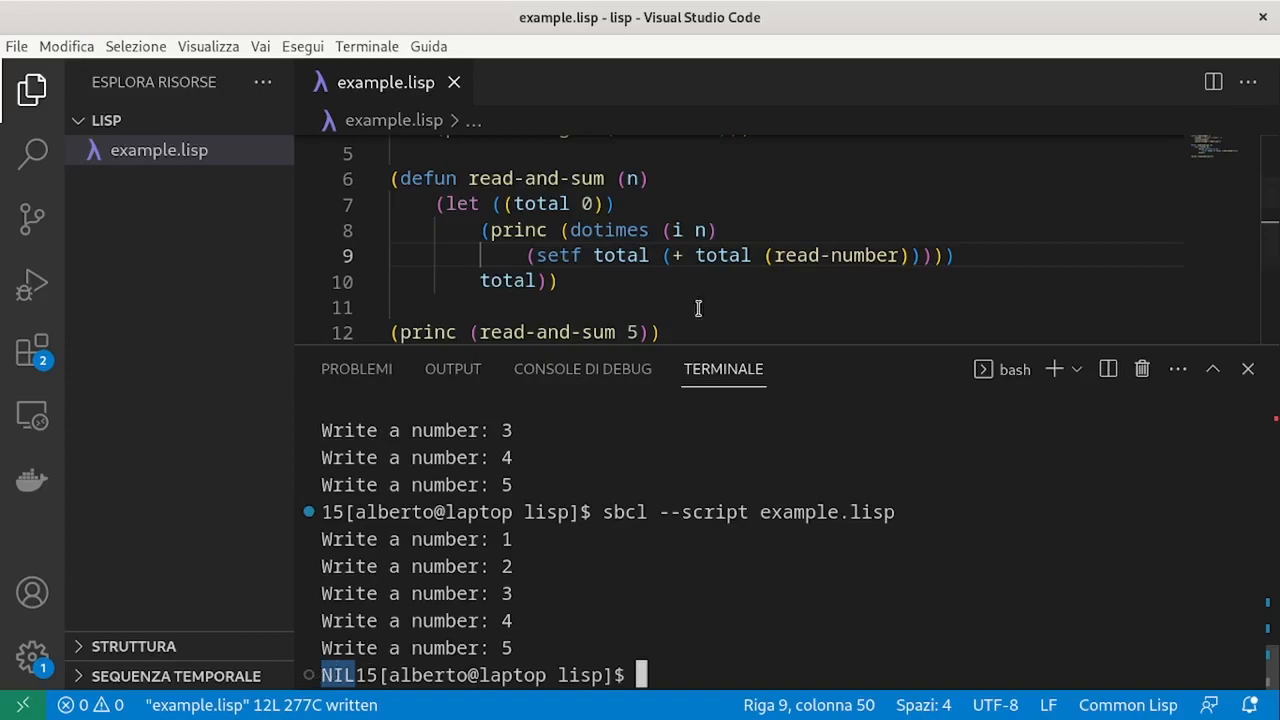
click(704, 230)
text( total)
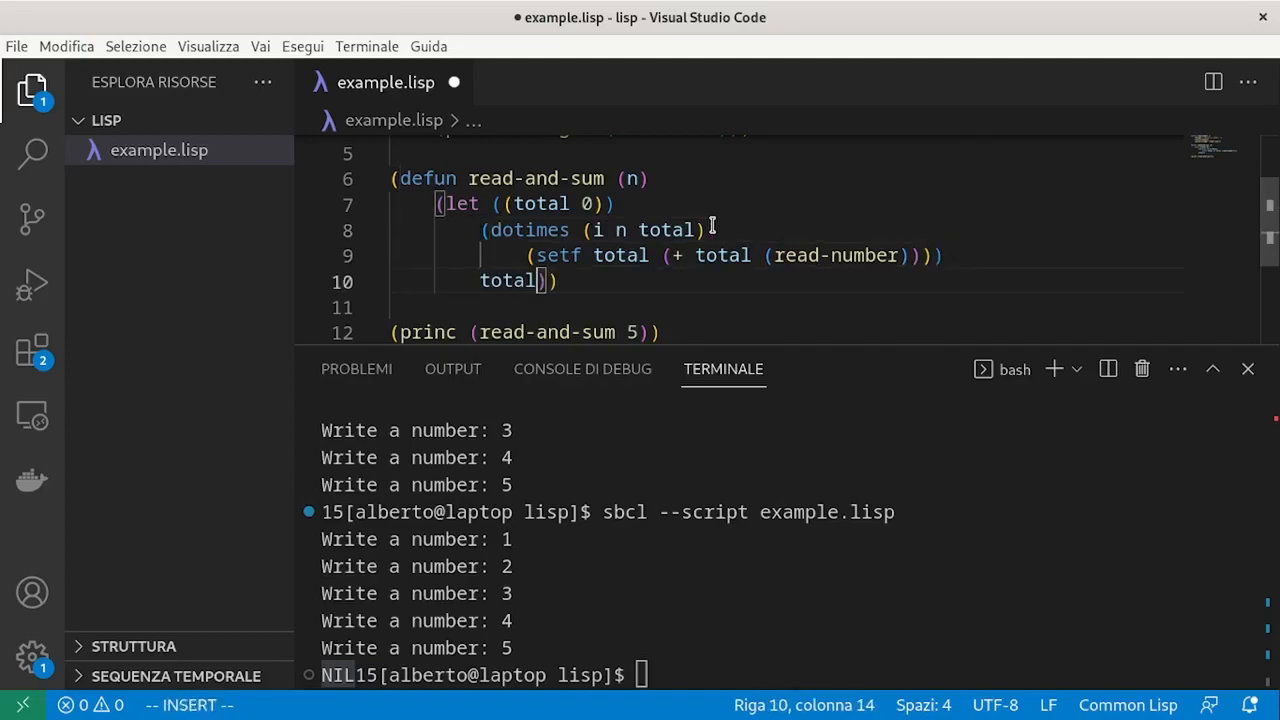
Delete the trailing total line so dotimes returns total, and save.
key(BackSpace)
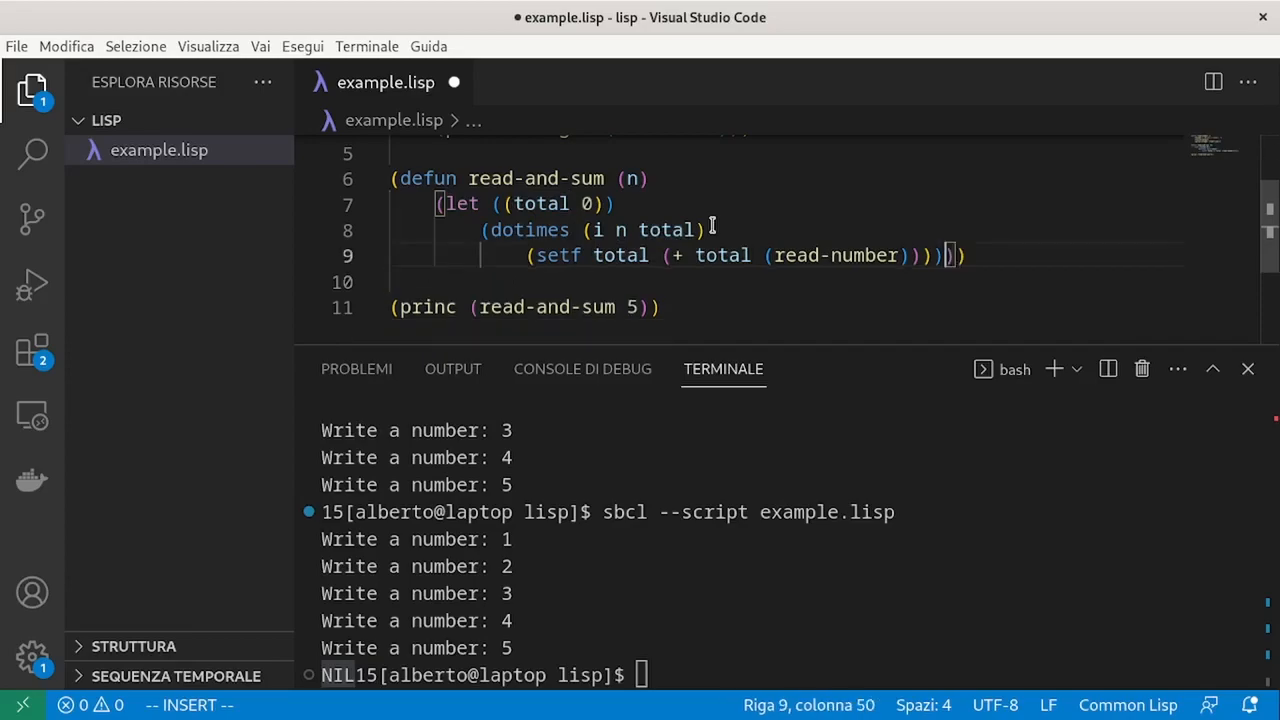
key(ctrl+s)
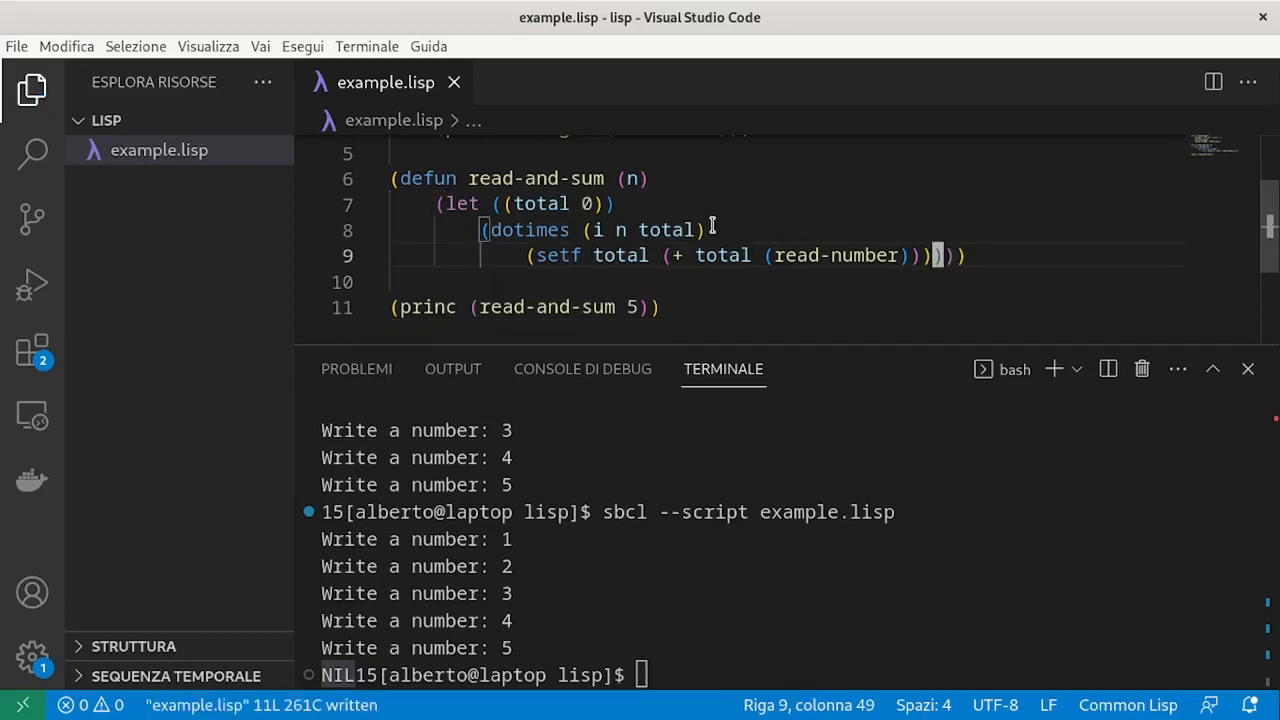
mouse_move(496, 256)
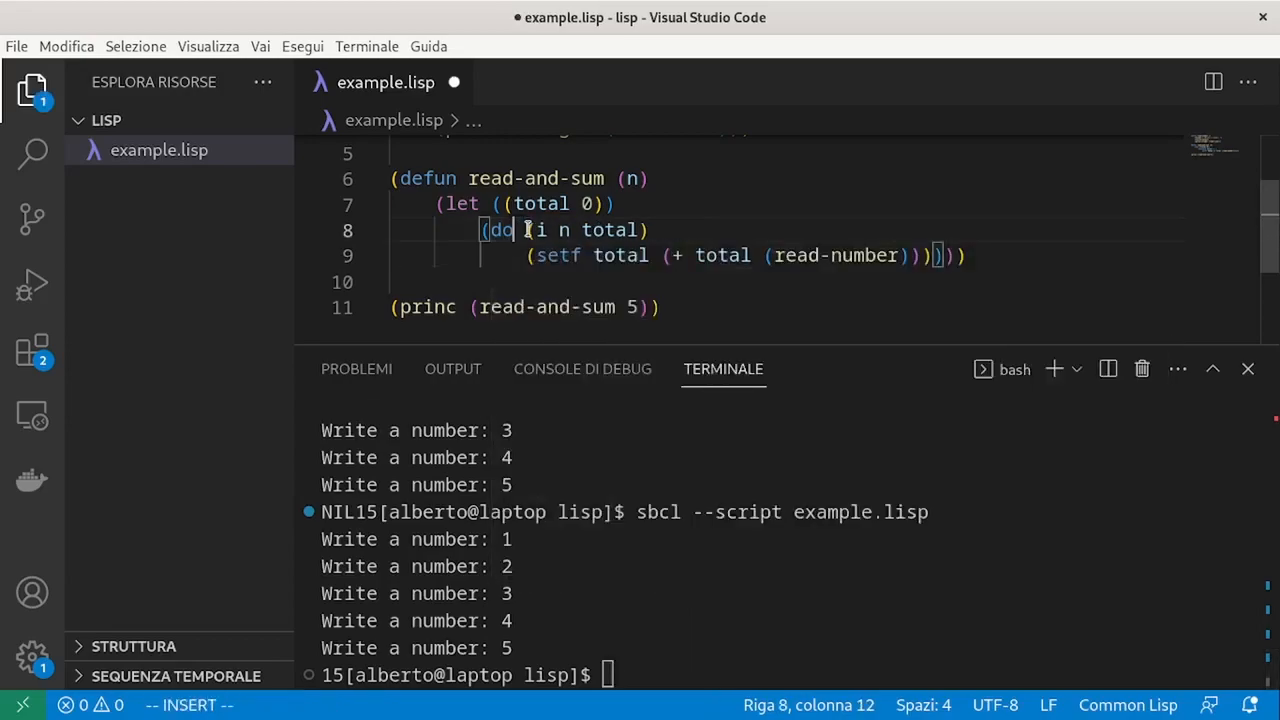
Rename dotimes to do with variable binding (i 0 (+ i 1)).
key(Escape)
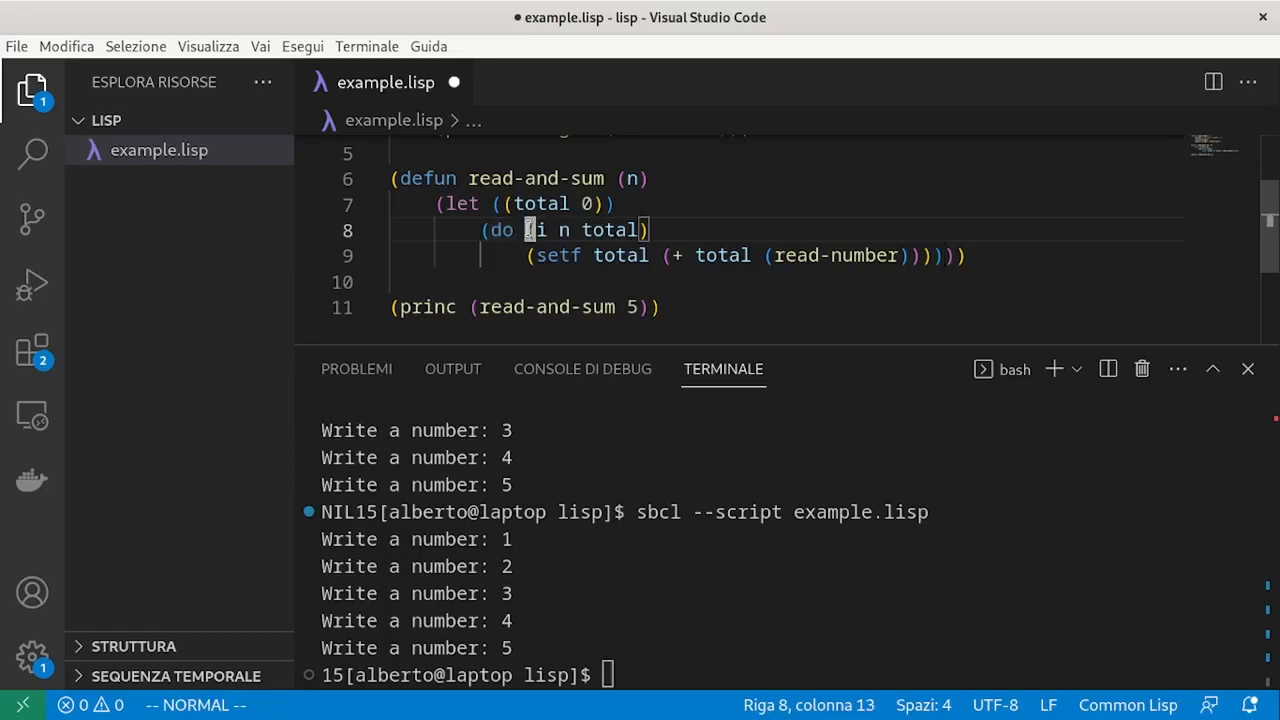
key(i)
text(()
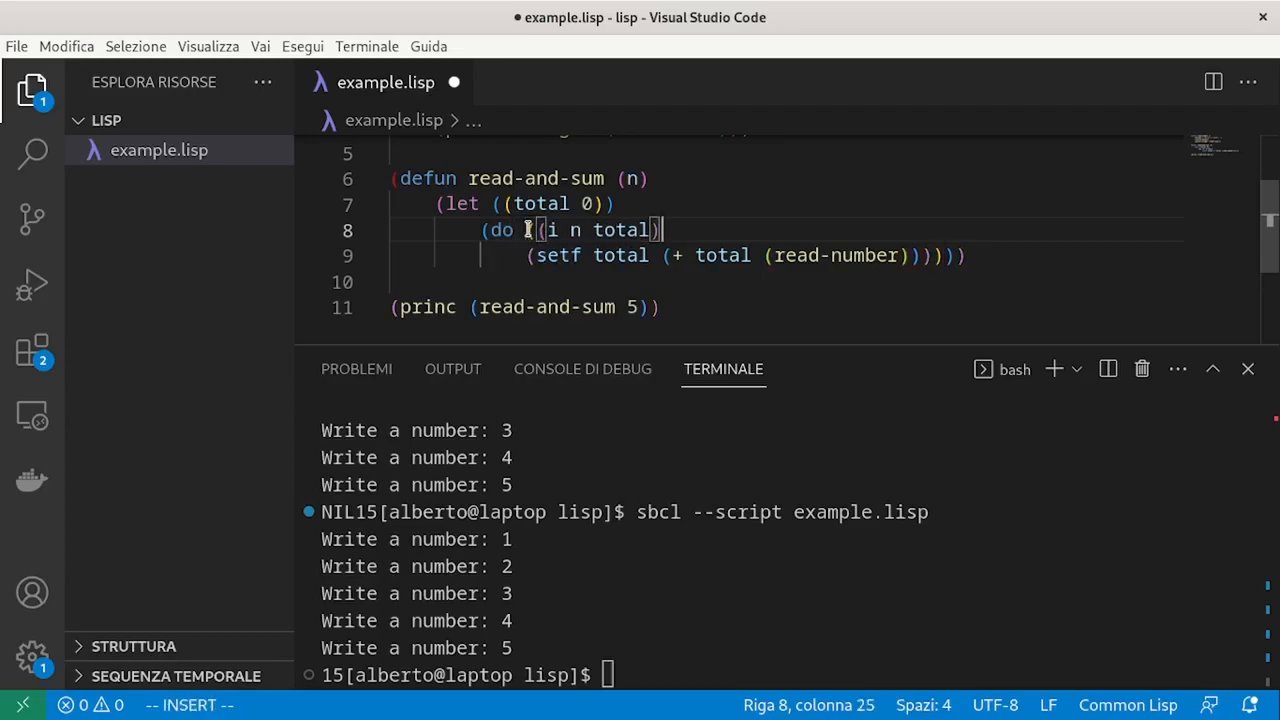
key(Escape)
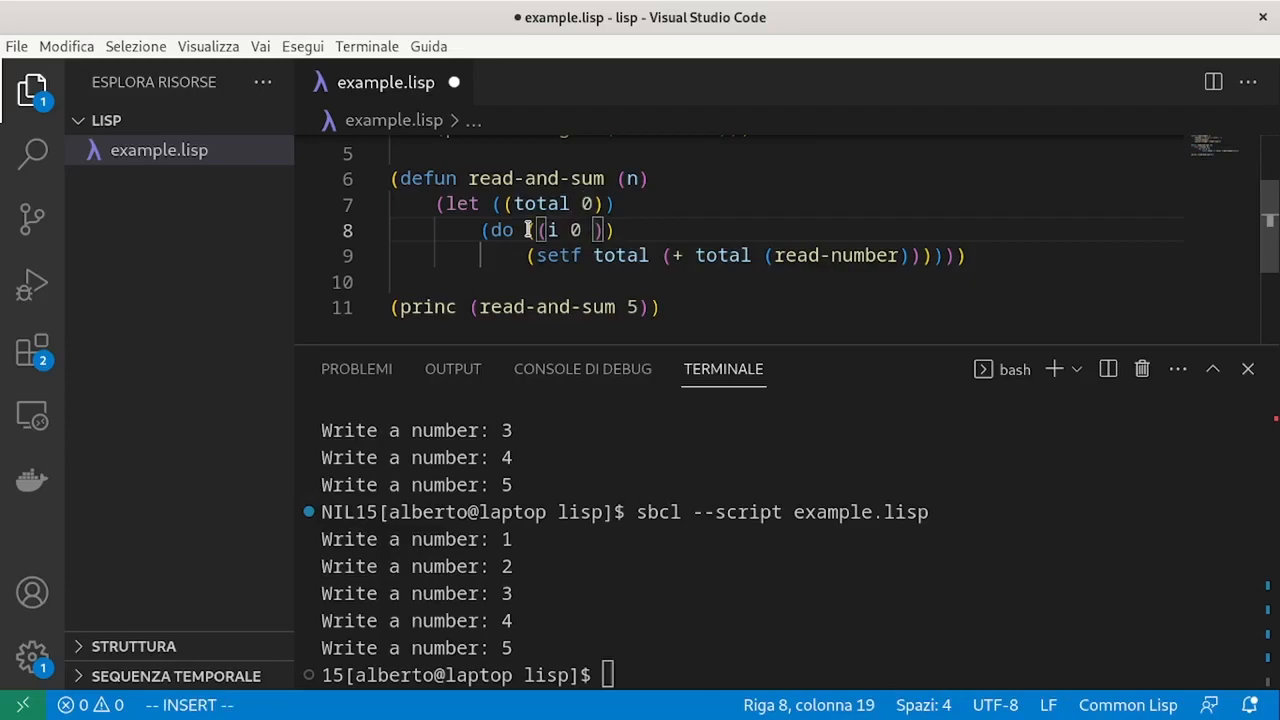
text(()
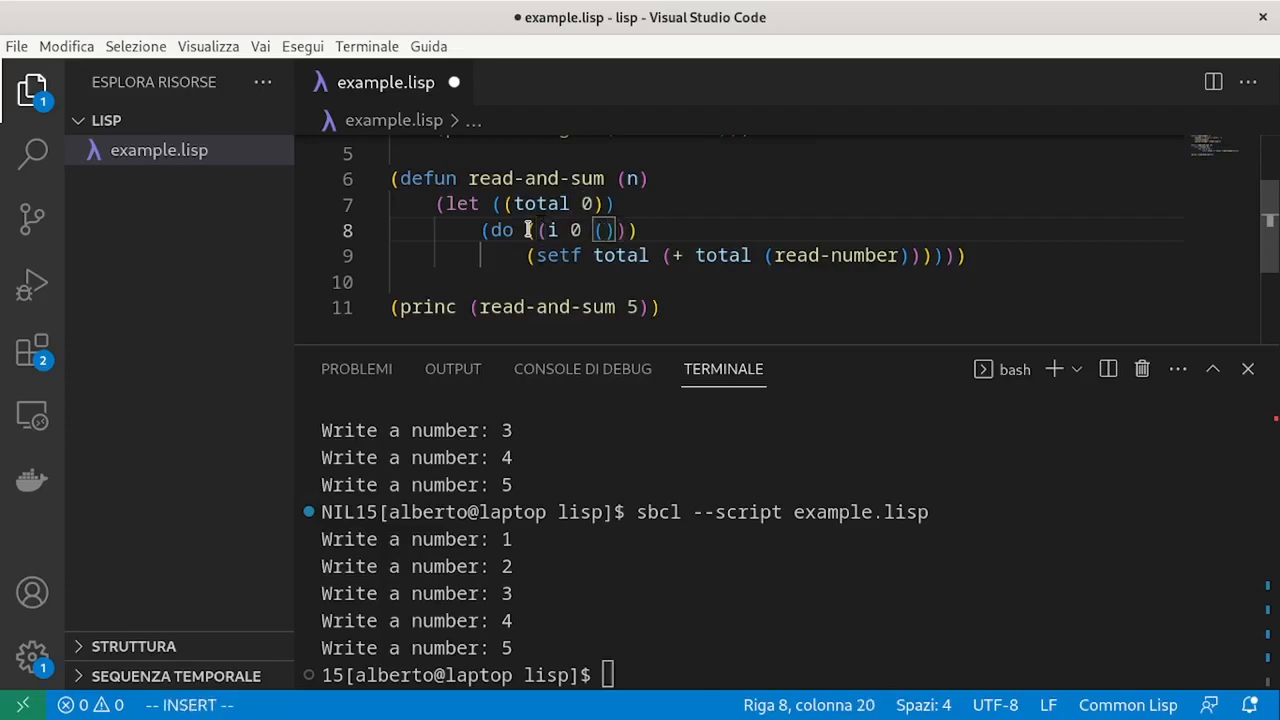
text(+ i 1)
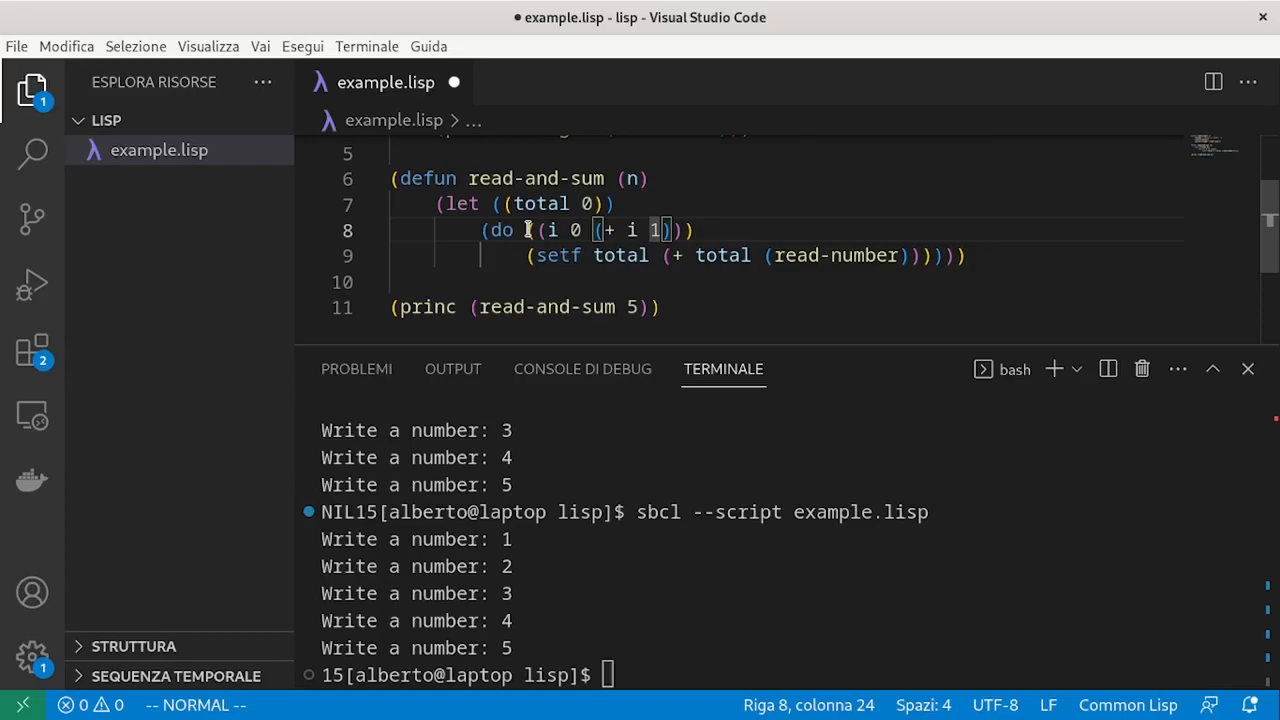
text(())
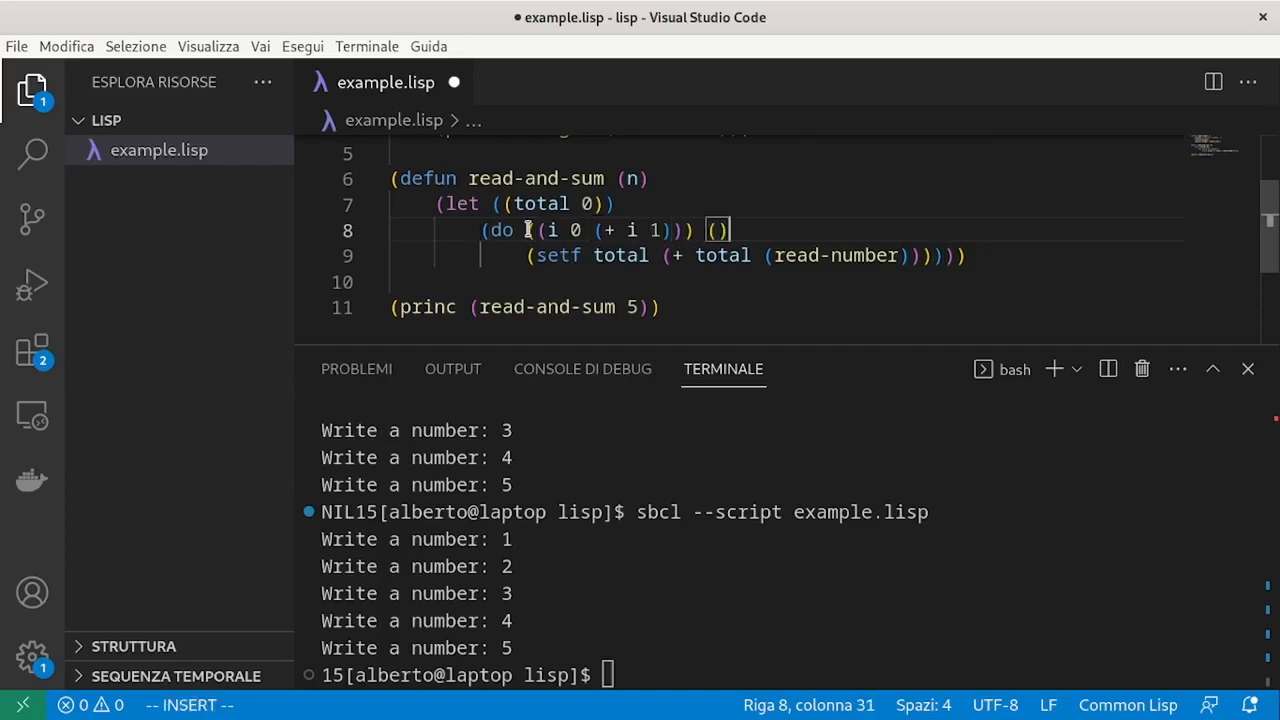
Give the do loop the end test ((= i n) total) and save the file.
text(()
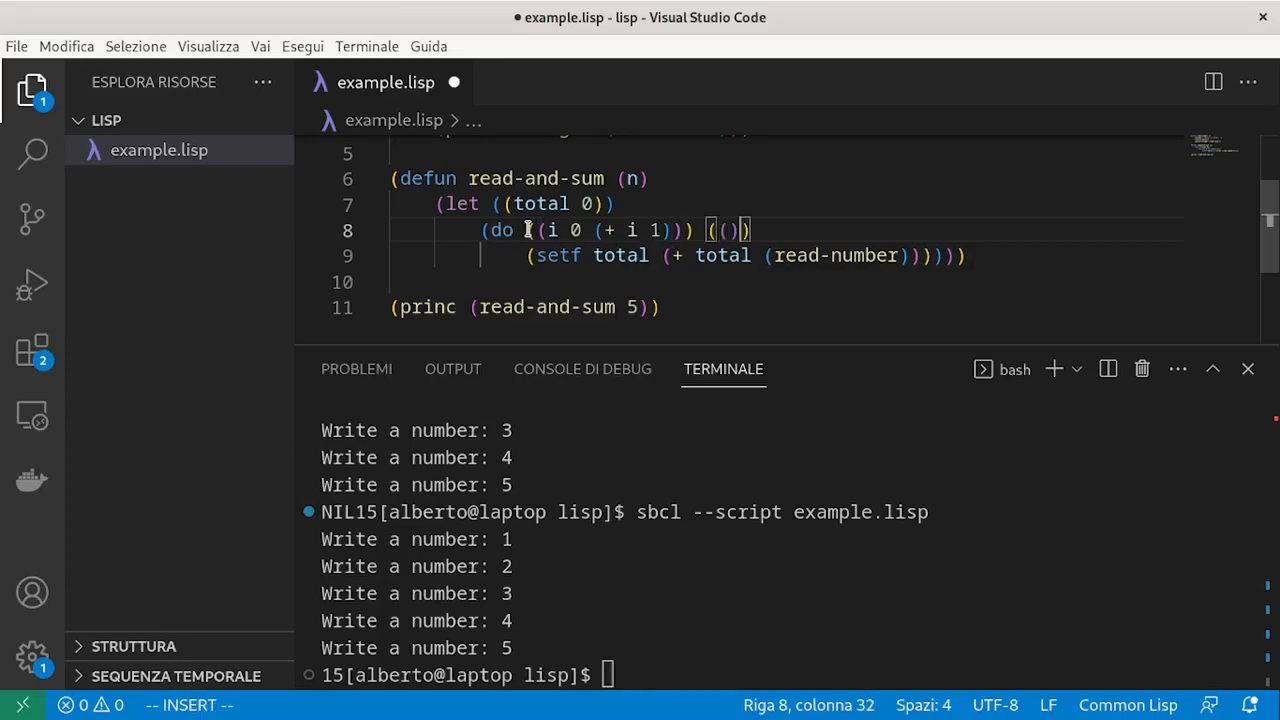
text(=)
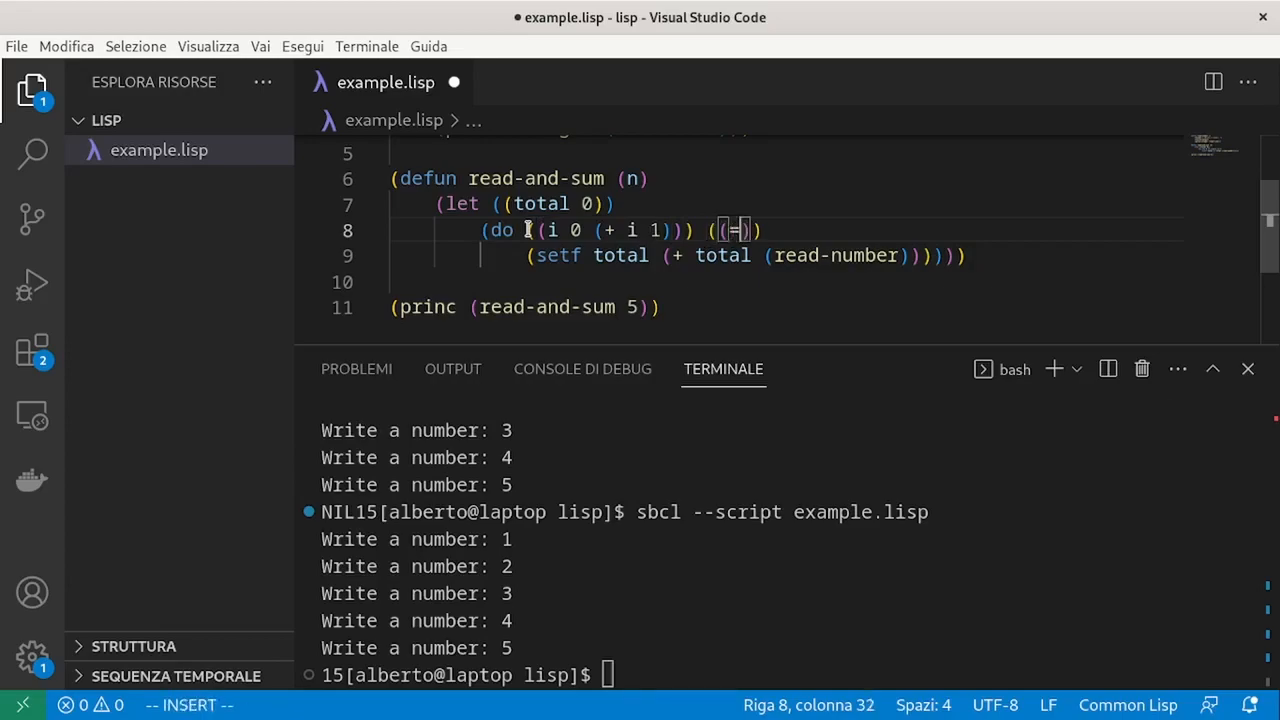
text(i n)
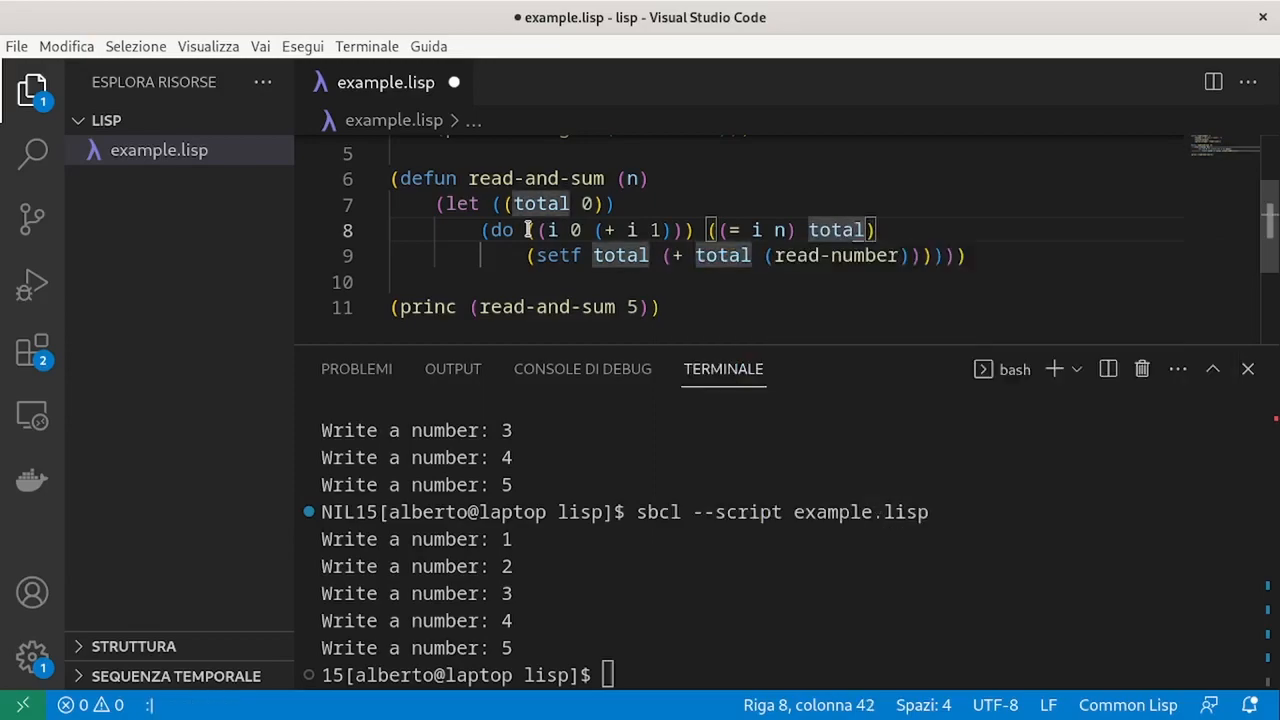
key(ctrl+s)
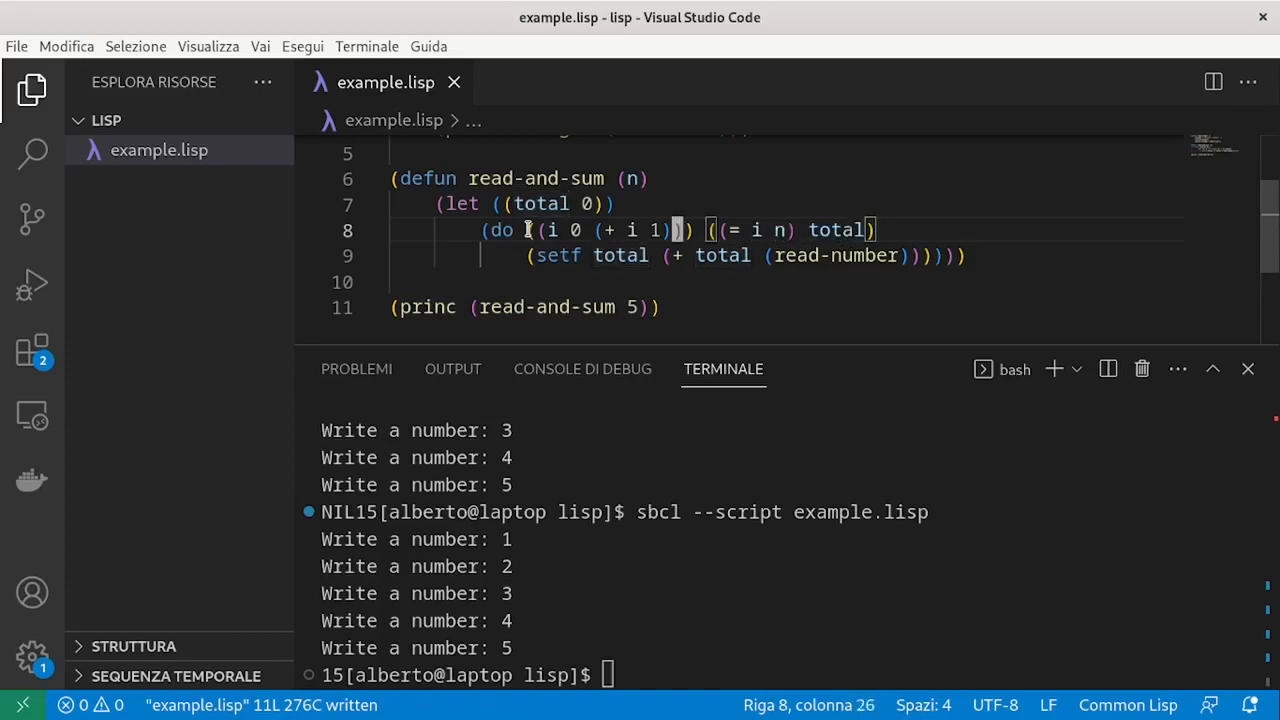
drag(528, 230, 676, 230)
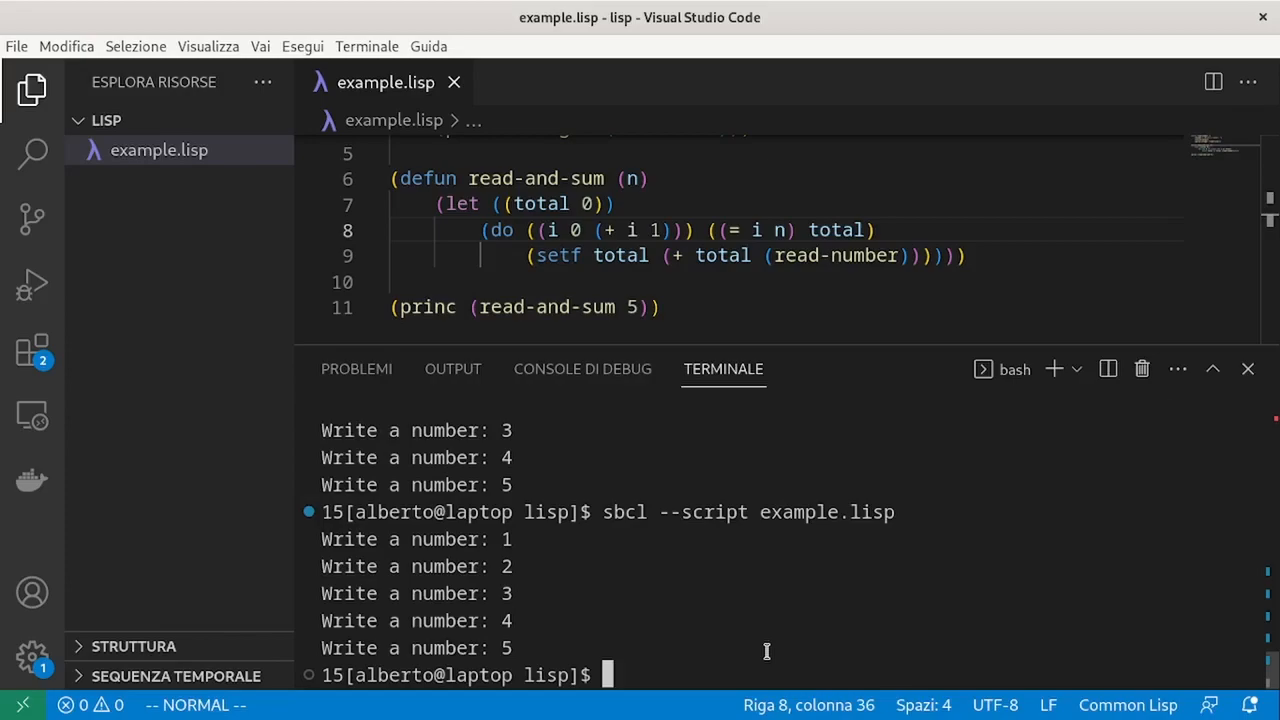
mouse_move(552, 236)
text(()
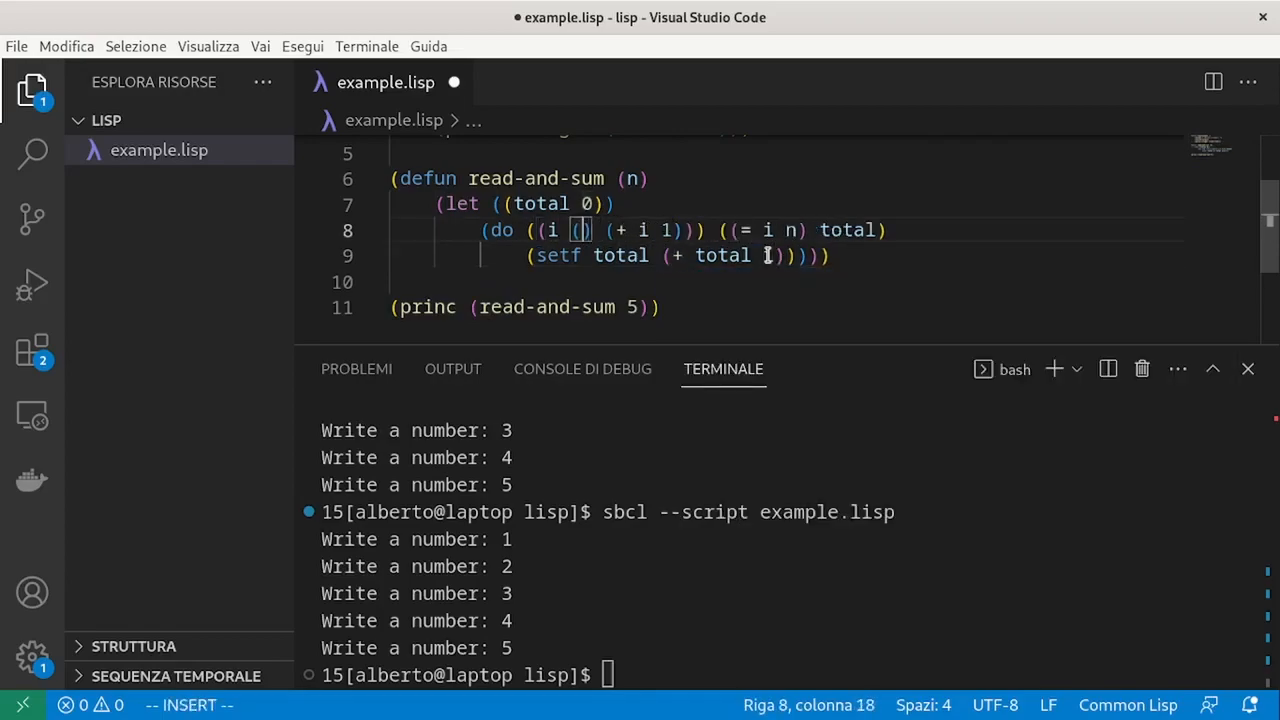
Bind i to (read-number) each iteration, stop when i equals 0, and save.
text(read-numbe)
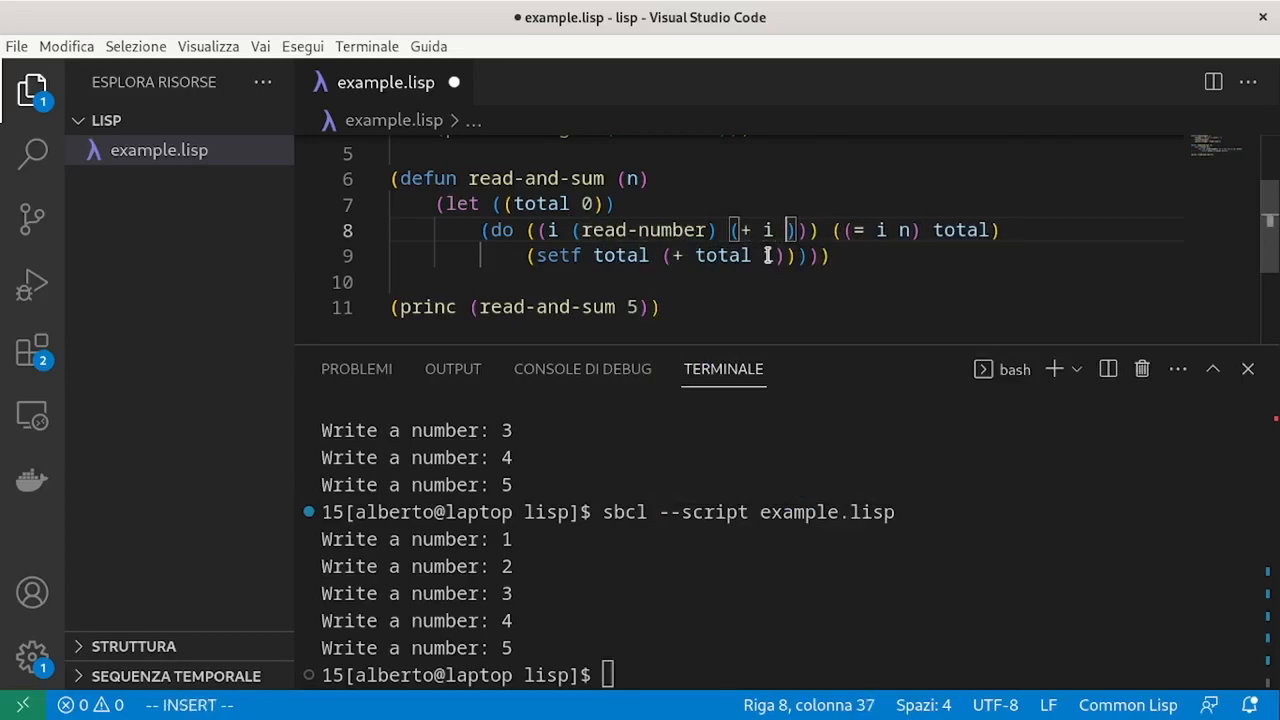
text(read)
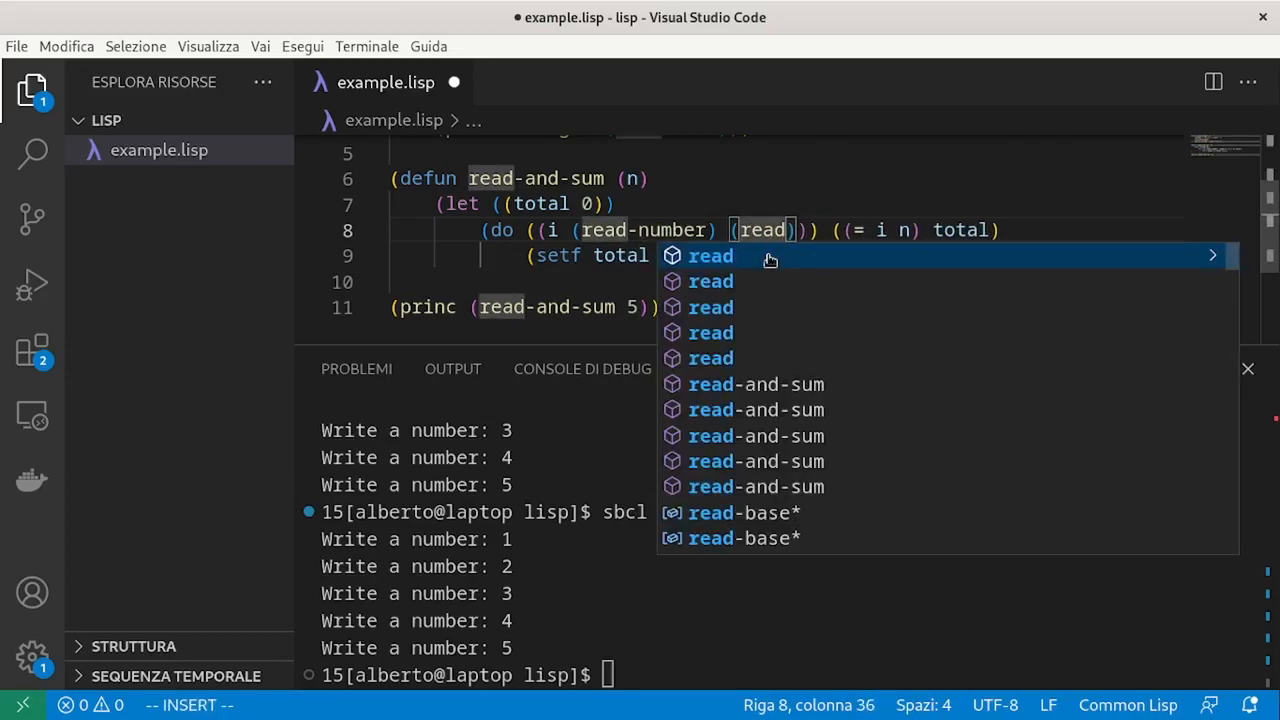
text(-number))
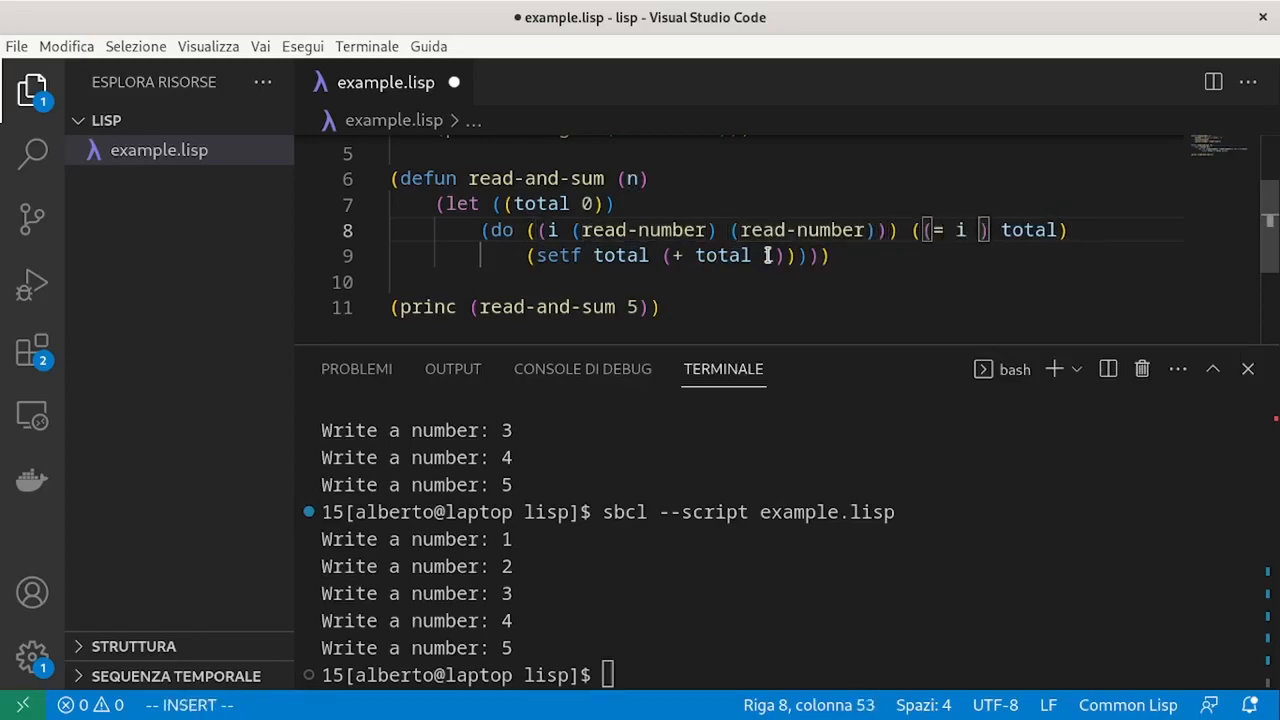
text(0)
click(190, 706)
text(:w)
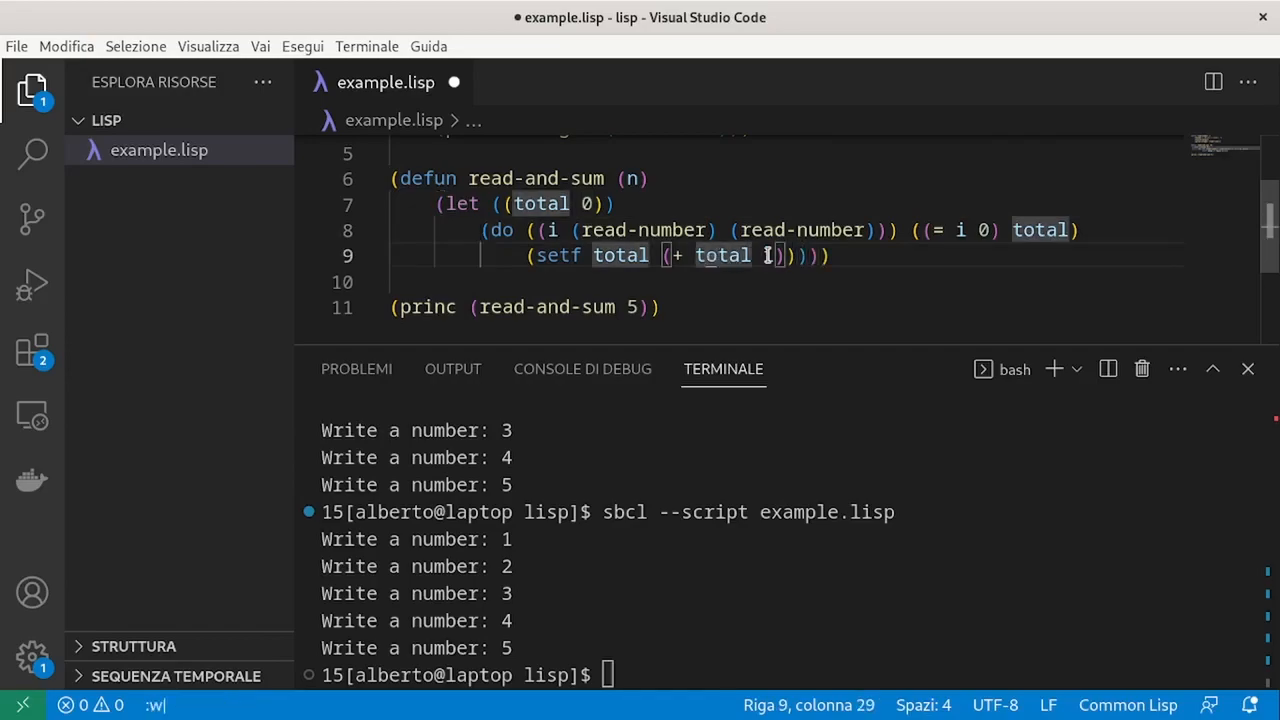
key(ctrl+s)
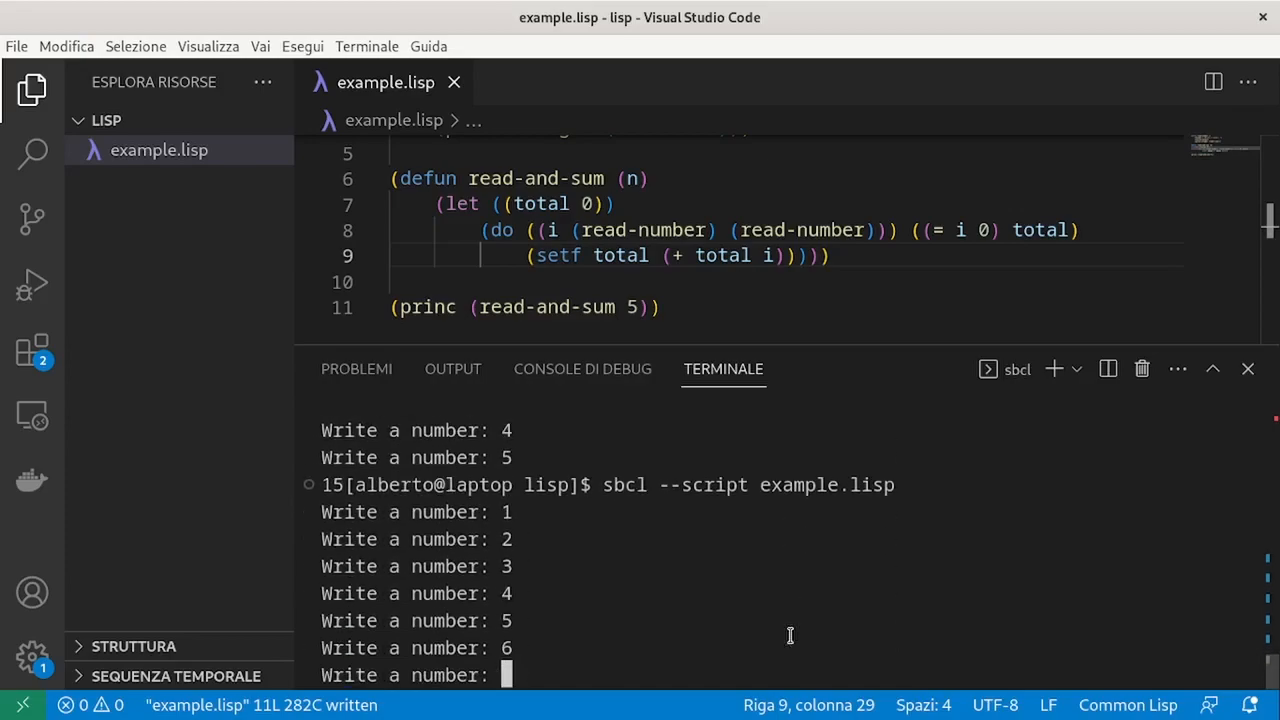
Enter 0 to end the input loop and print the total of 21.
text(0)
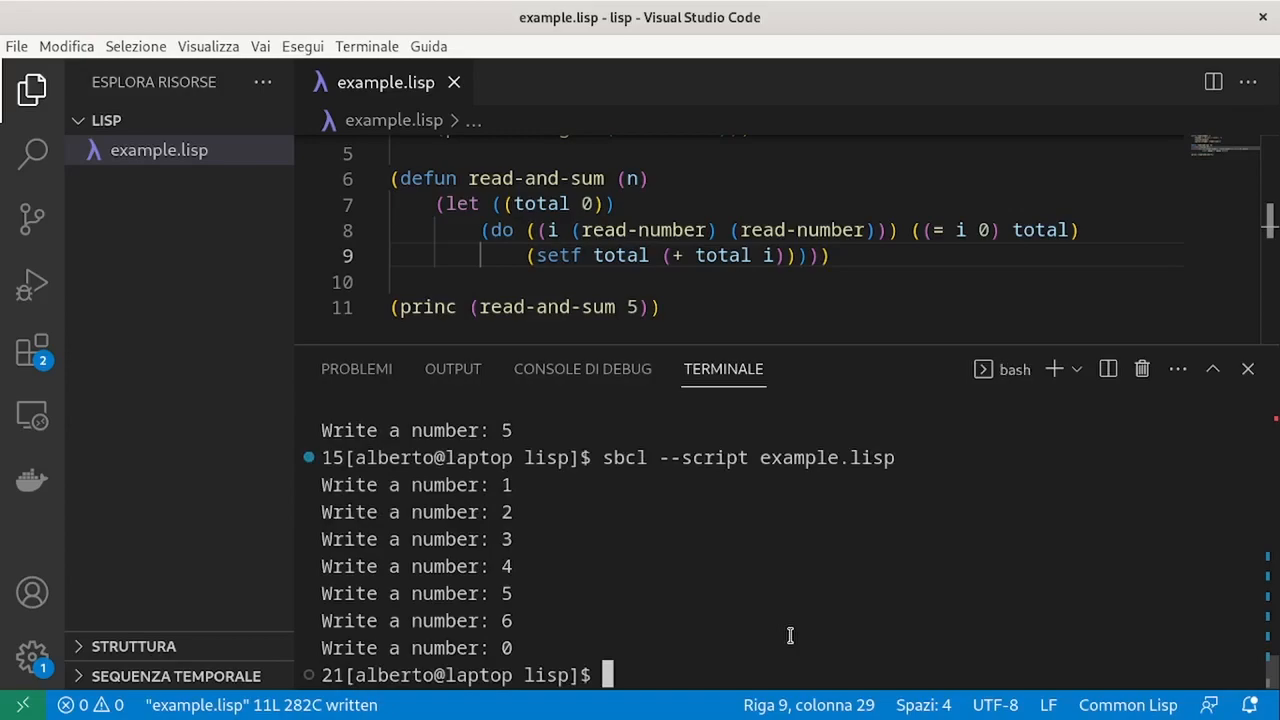